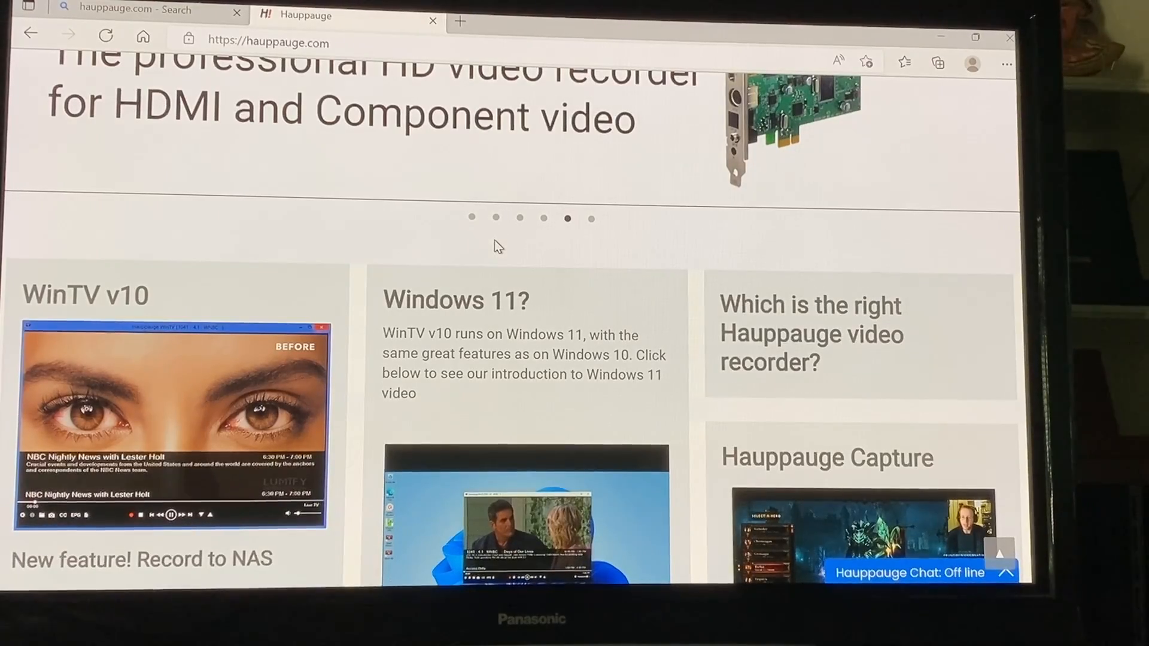
# Allow the installer, keep English, enter the activation code and finish installing WinTV v10
pyautogui.scroll(-3)
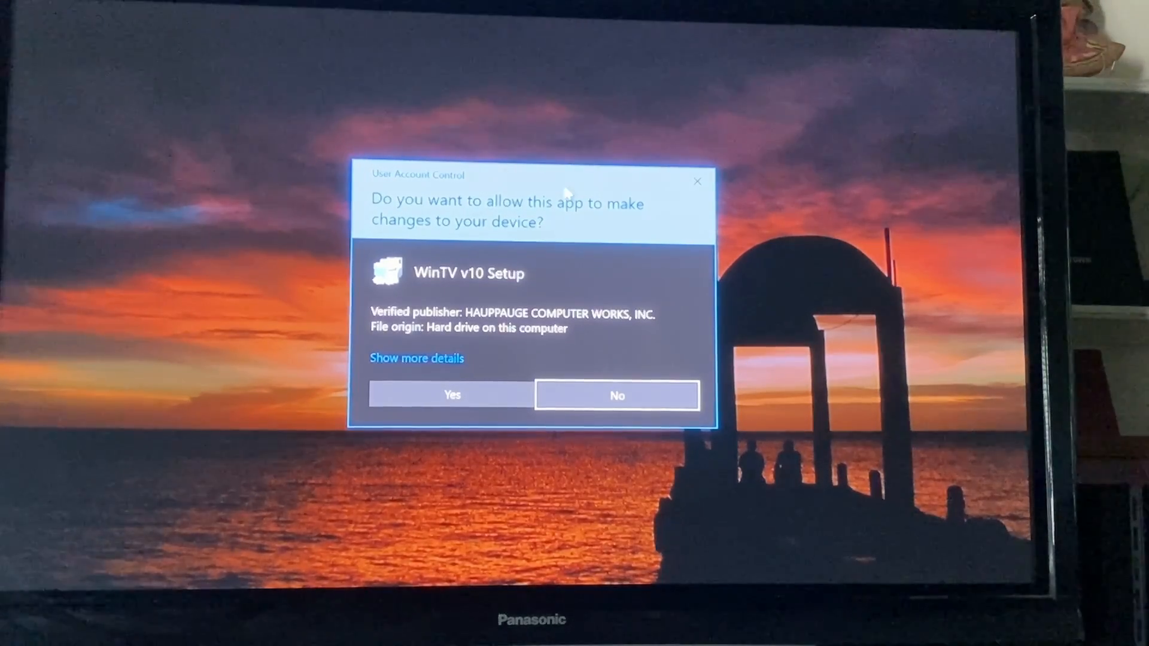
pyautogui.moveTo(487, 354)
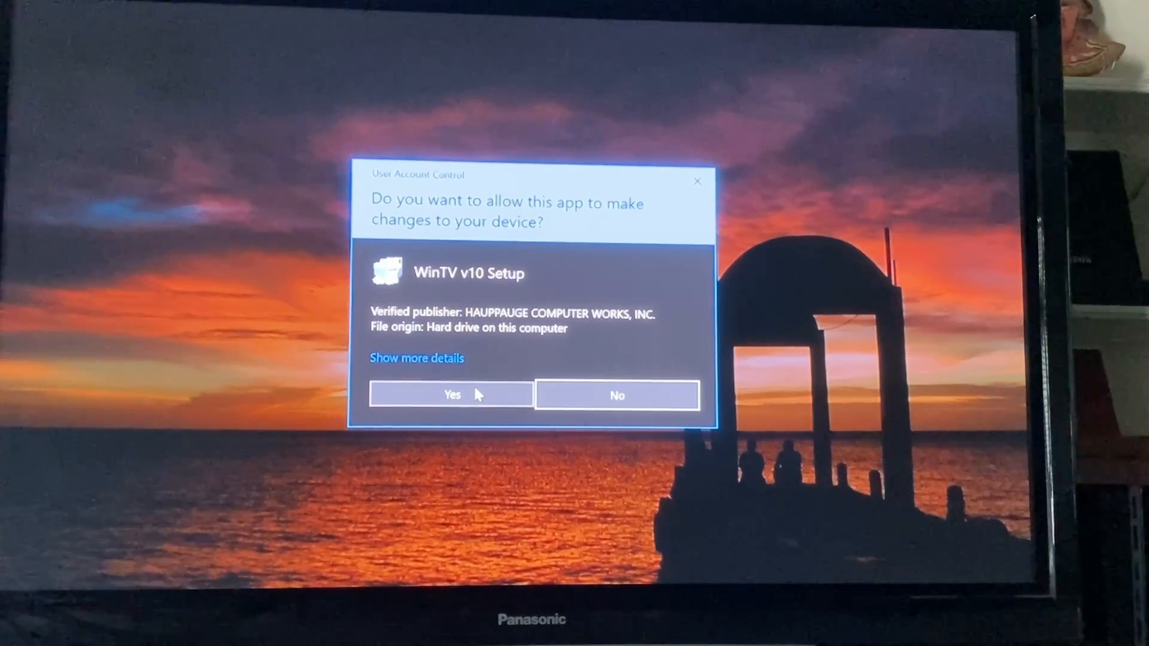
pyautogui.click(451, 394)
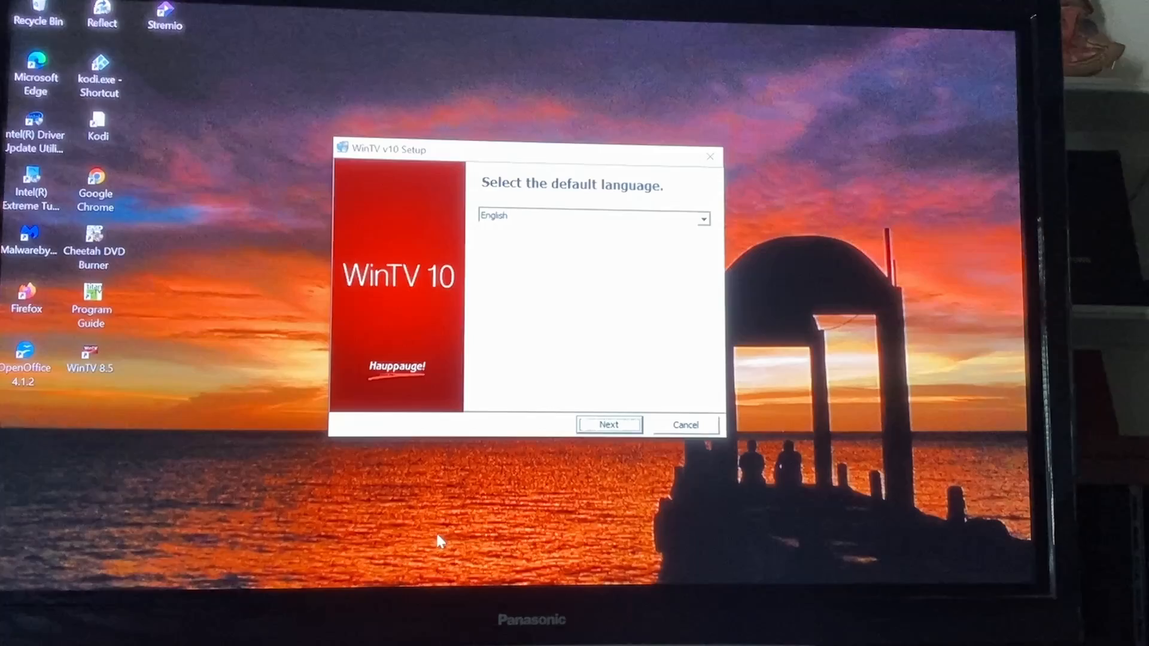
pyautogui.moveTo(607, 432)
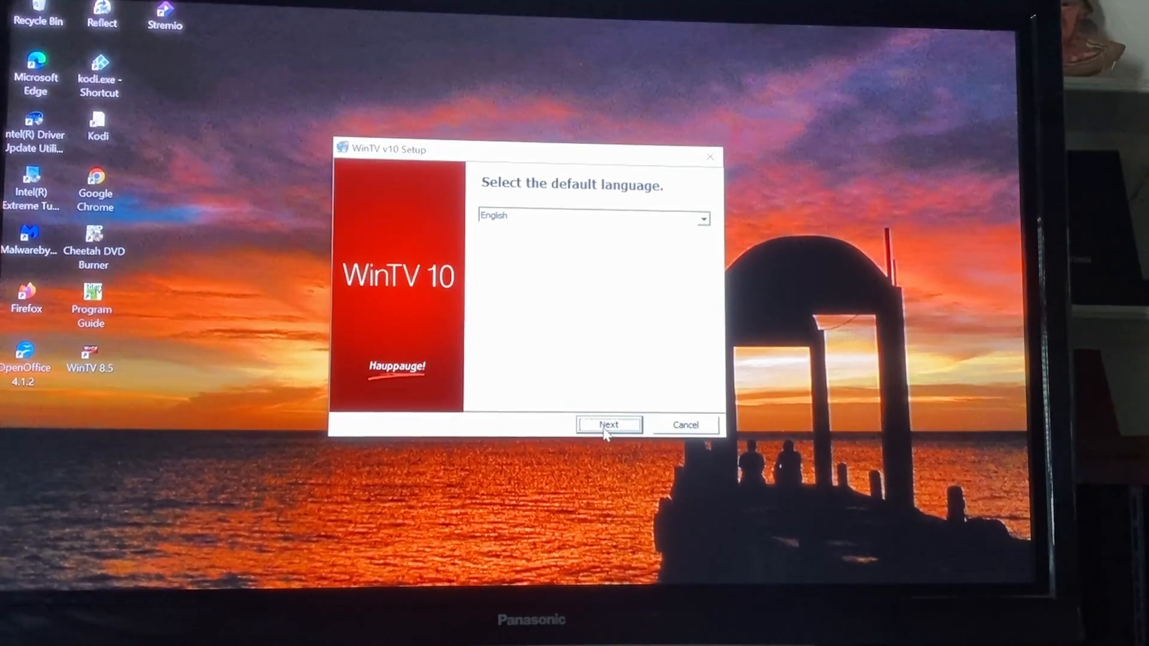
pyautogui.click(608, 425)
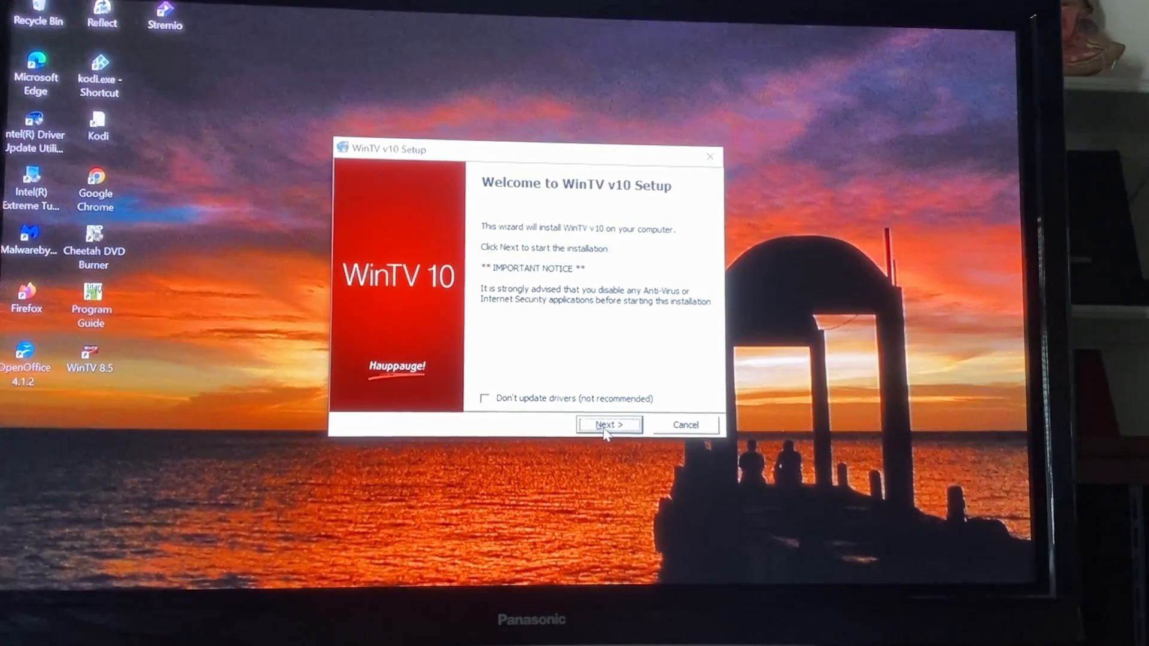
pyautogui.click(608, 425)
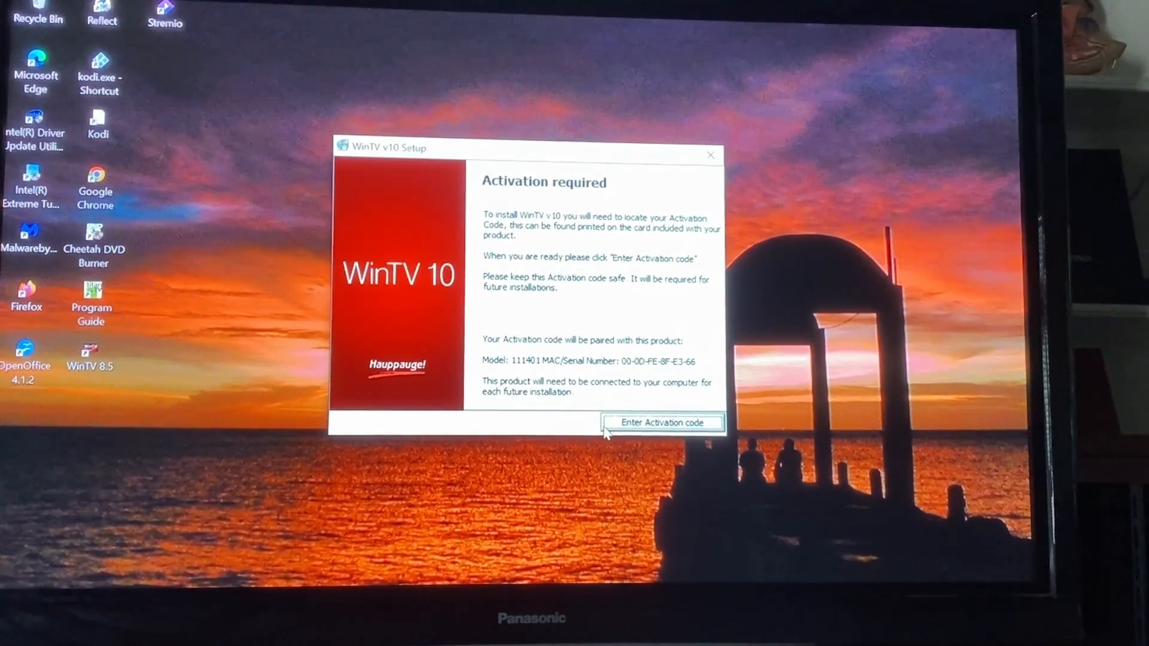
pyautogui.click(660, 422)
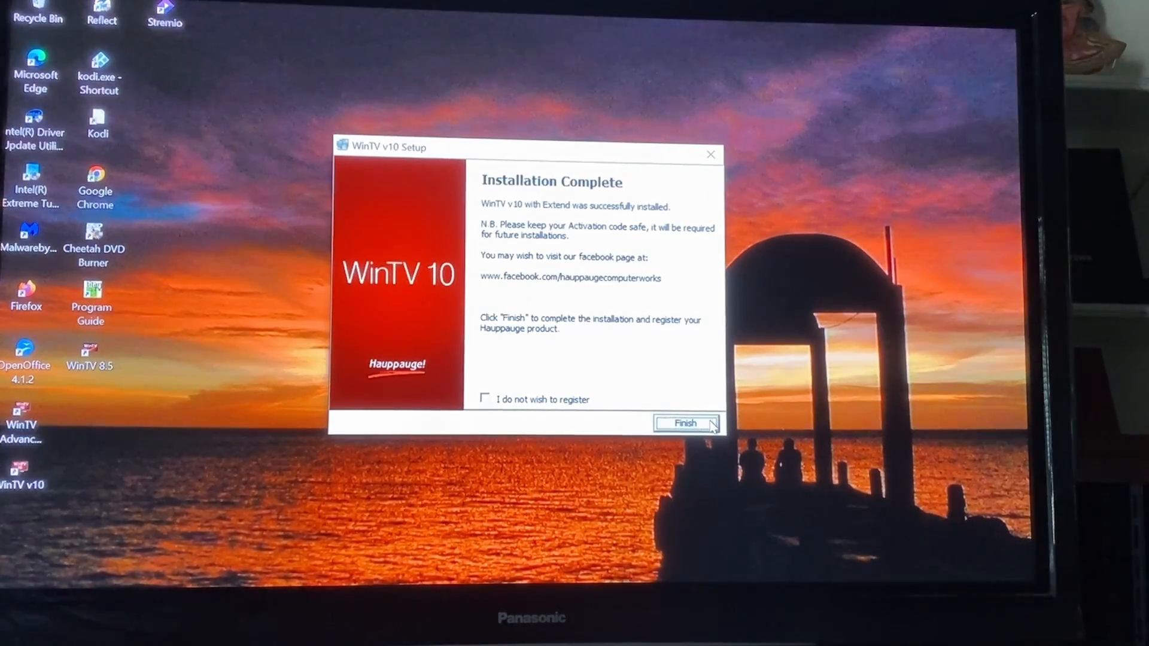
pyautogui.click(686, 423)
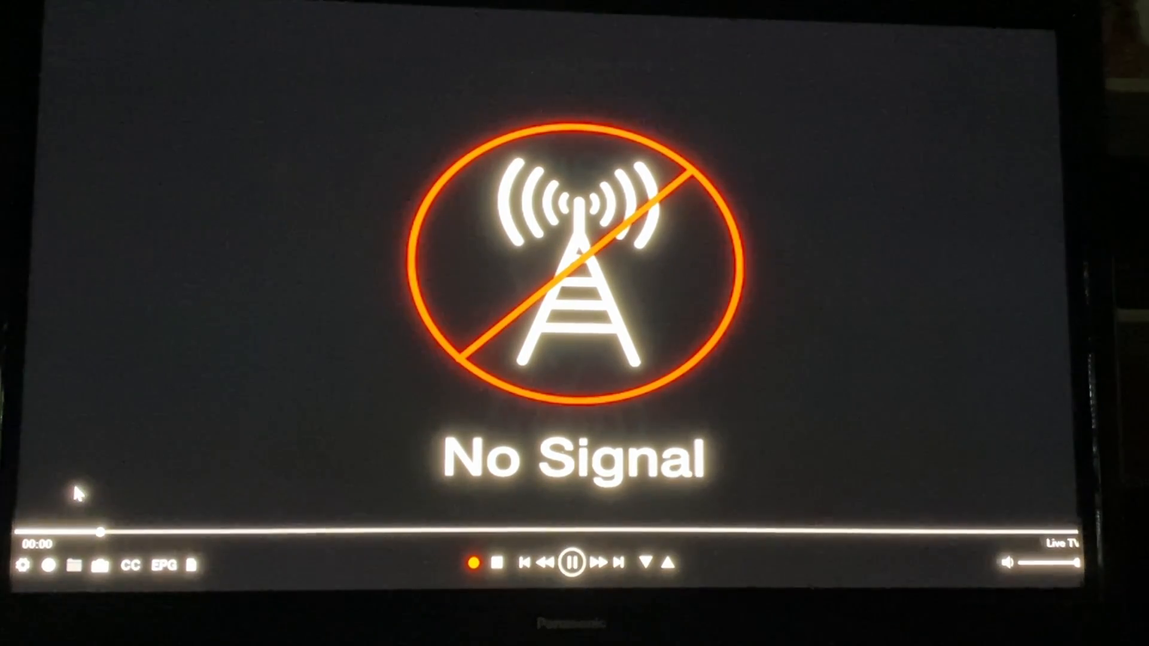
pyautogui.moveTo(133, 495)
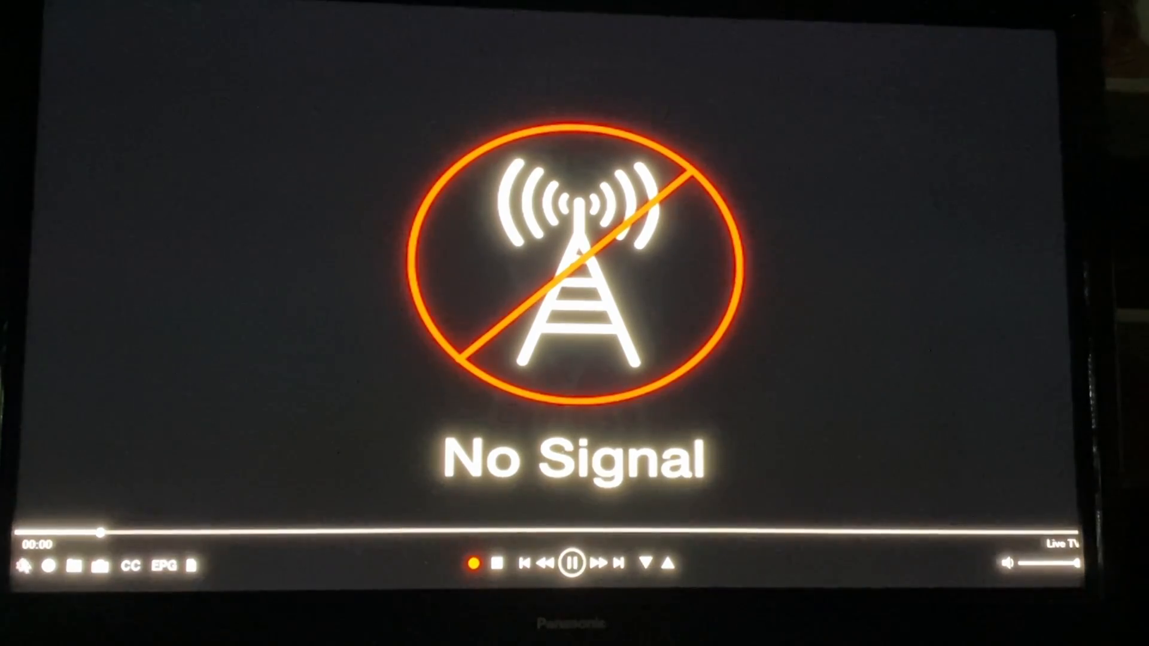
# Open WinTV Settings from the gear icon to view version and activation details
pyautogui.click(24, 565)
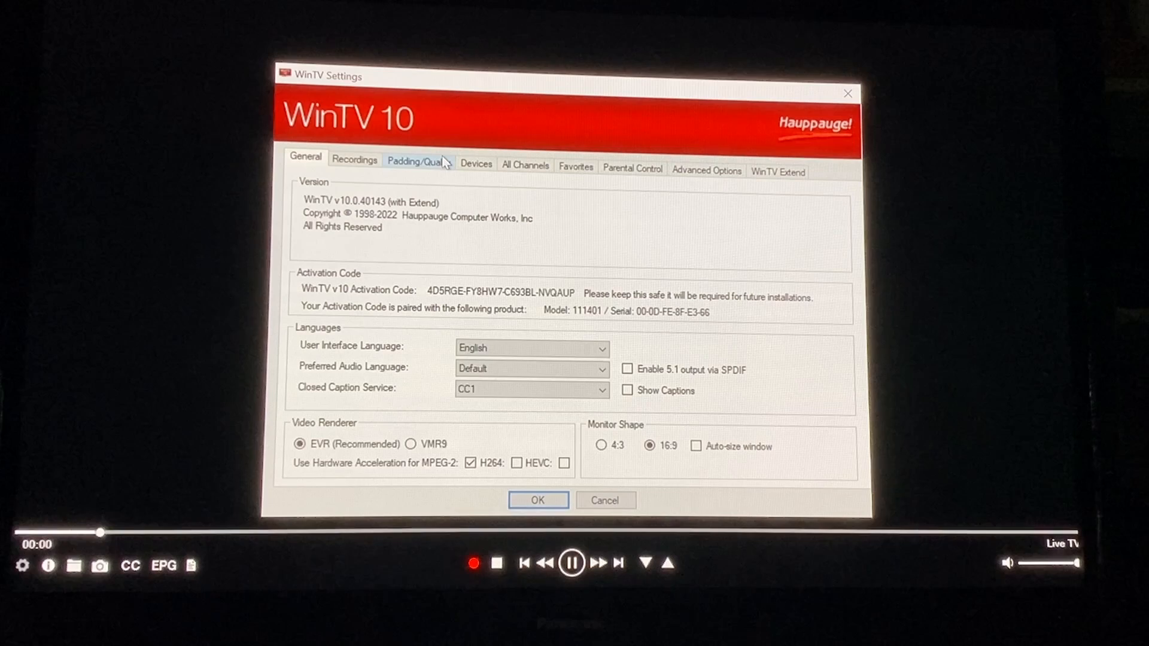
# Scan the WinTV-HVR-955Q tuner for Digital ATSC, Digital QAM and Analog TV, channels 2–51
pyautogui.click(476, 162)
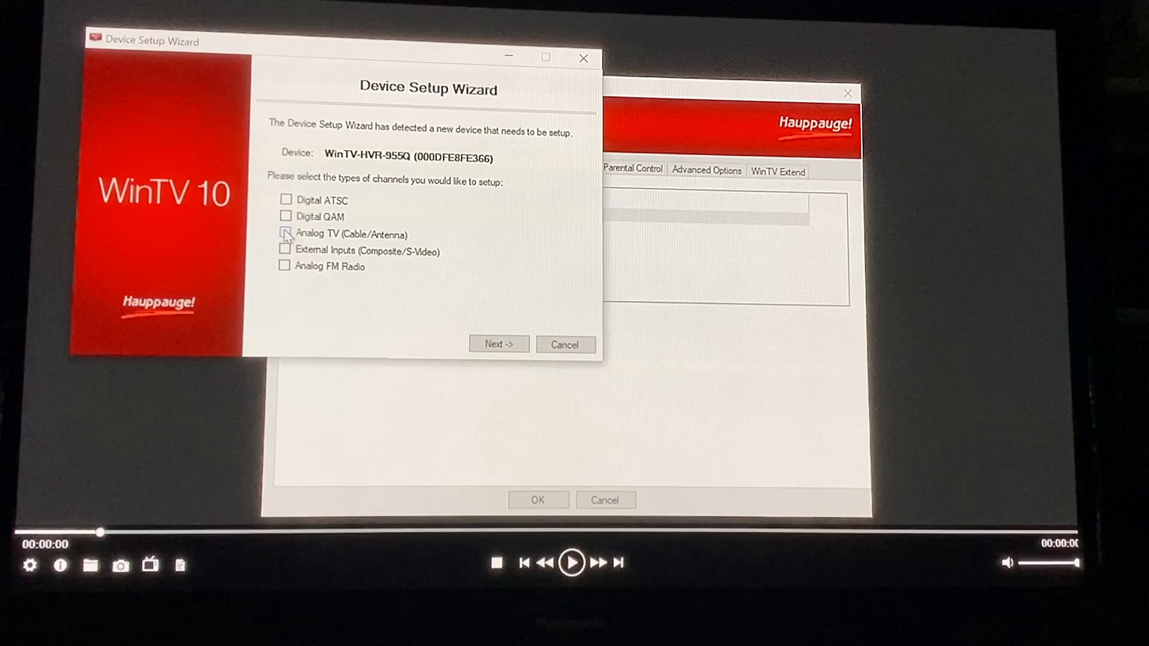
pyautogui.click(284, 233)
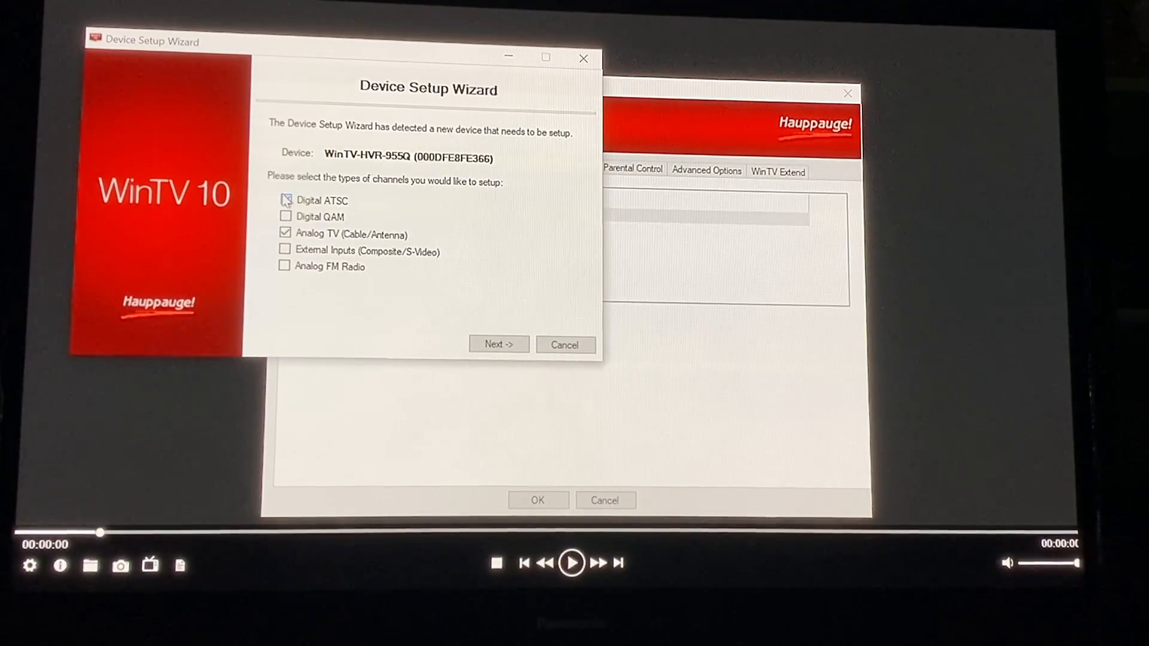
pyautogui.click(285, 200)
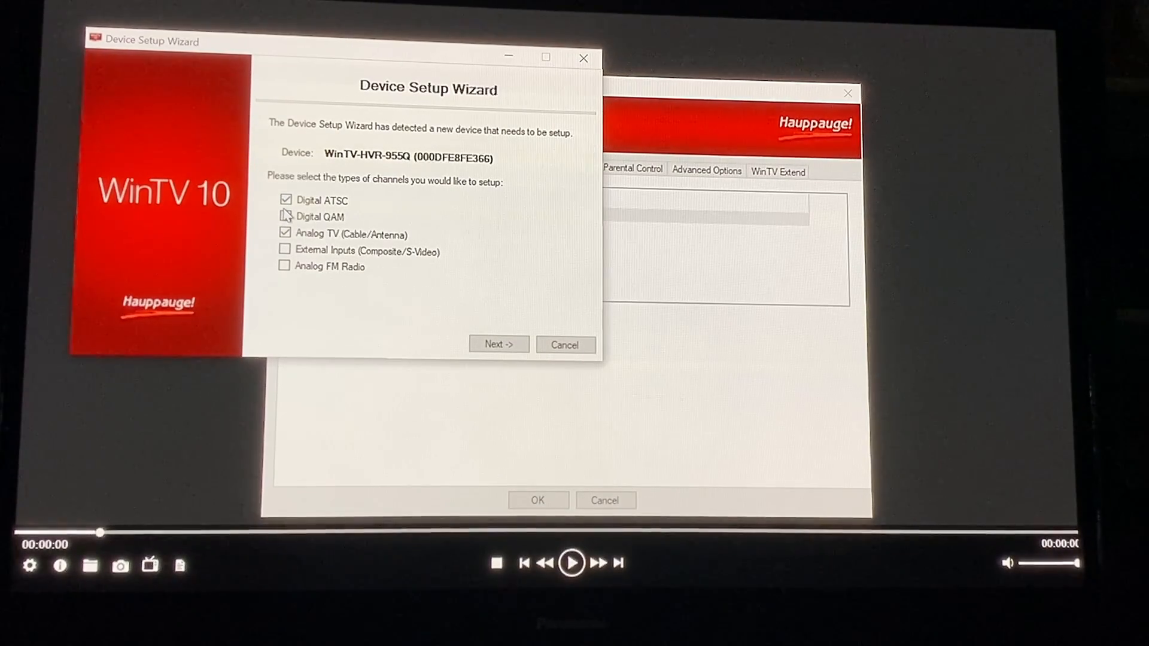
pyautogui.click(285, 216)
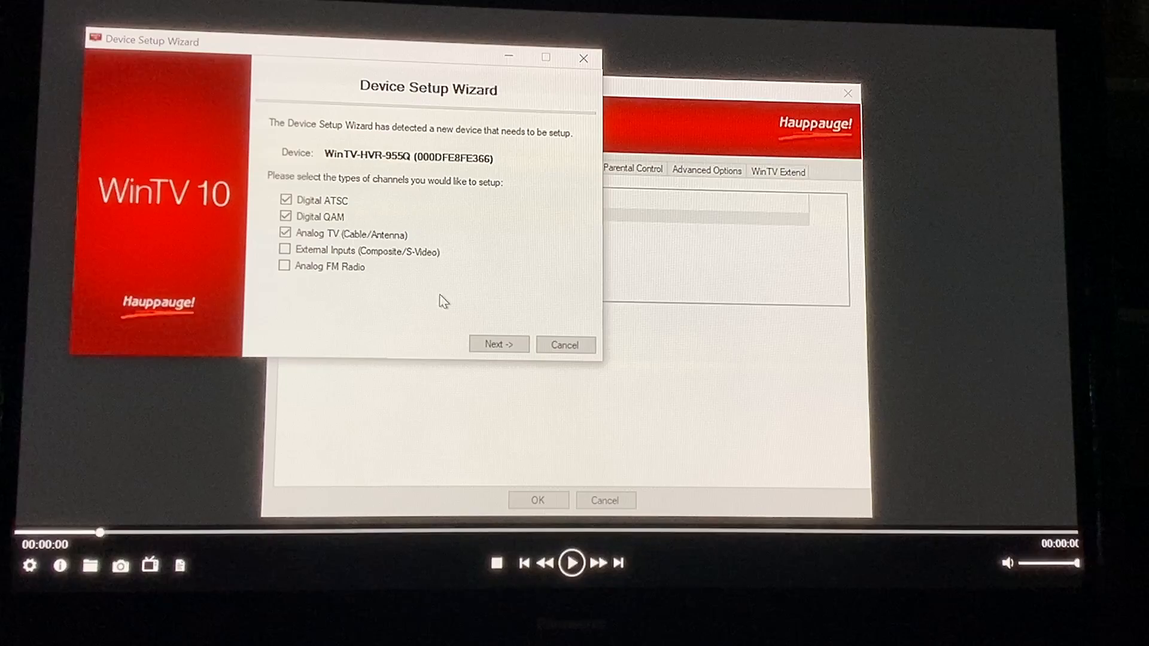
pyautogui.moveTo(480, 299)
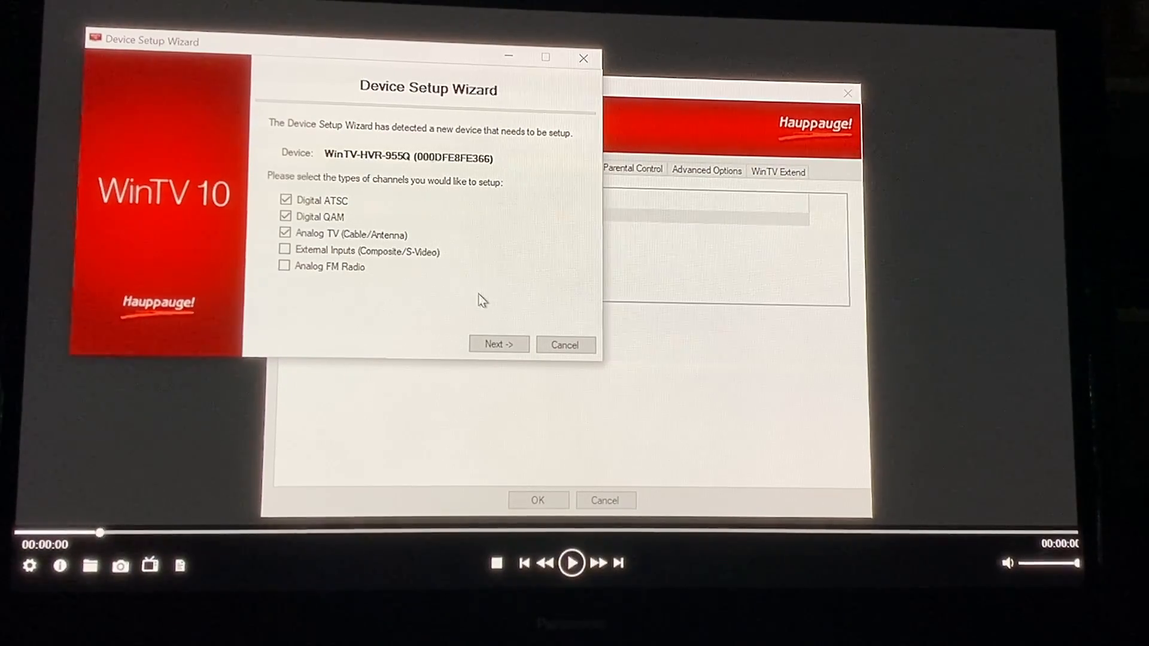
pyautogui.click(499, 345)
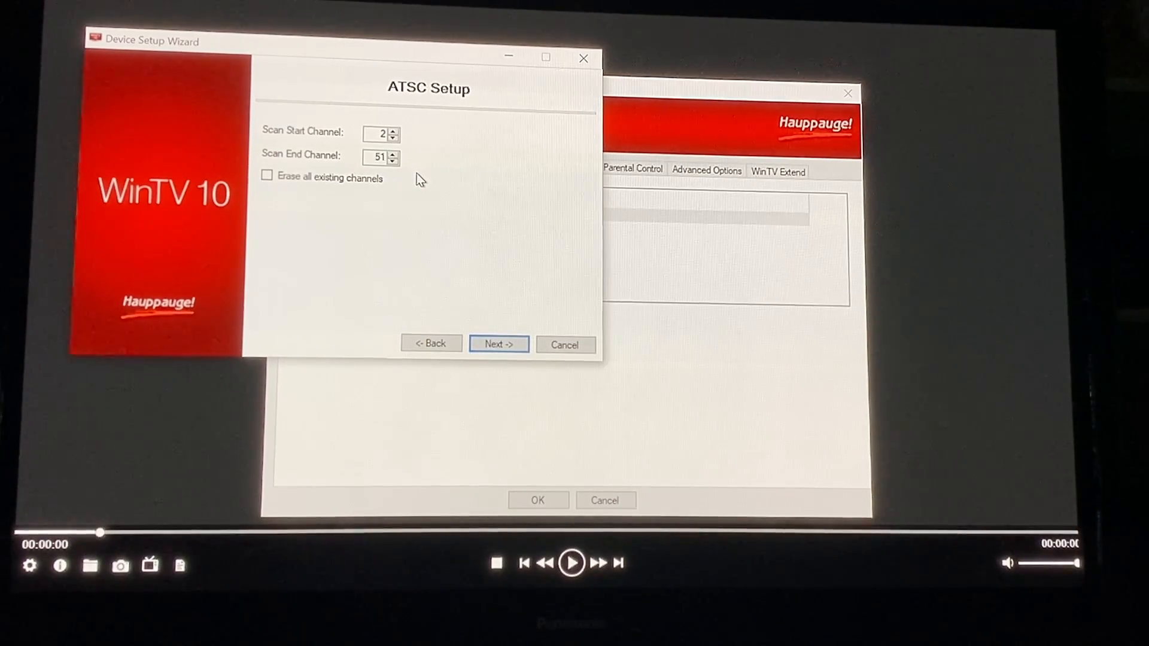
pyautogui.moveTo(484, 332)
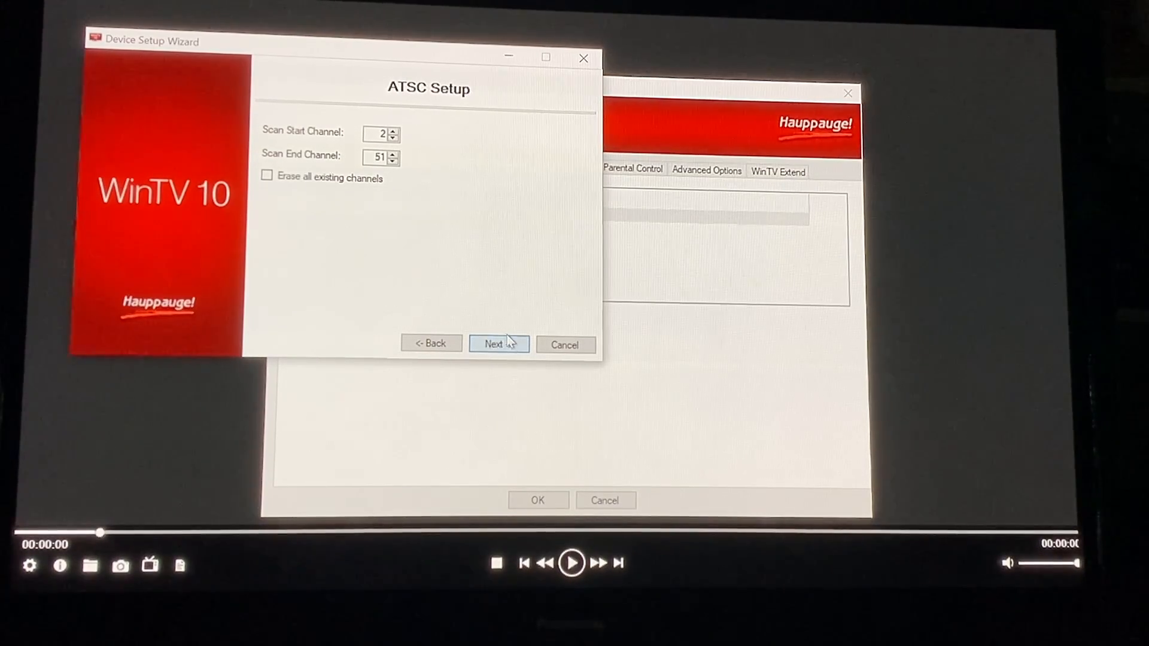
pyautogui.click(499, 345)
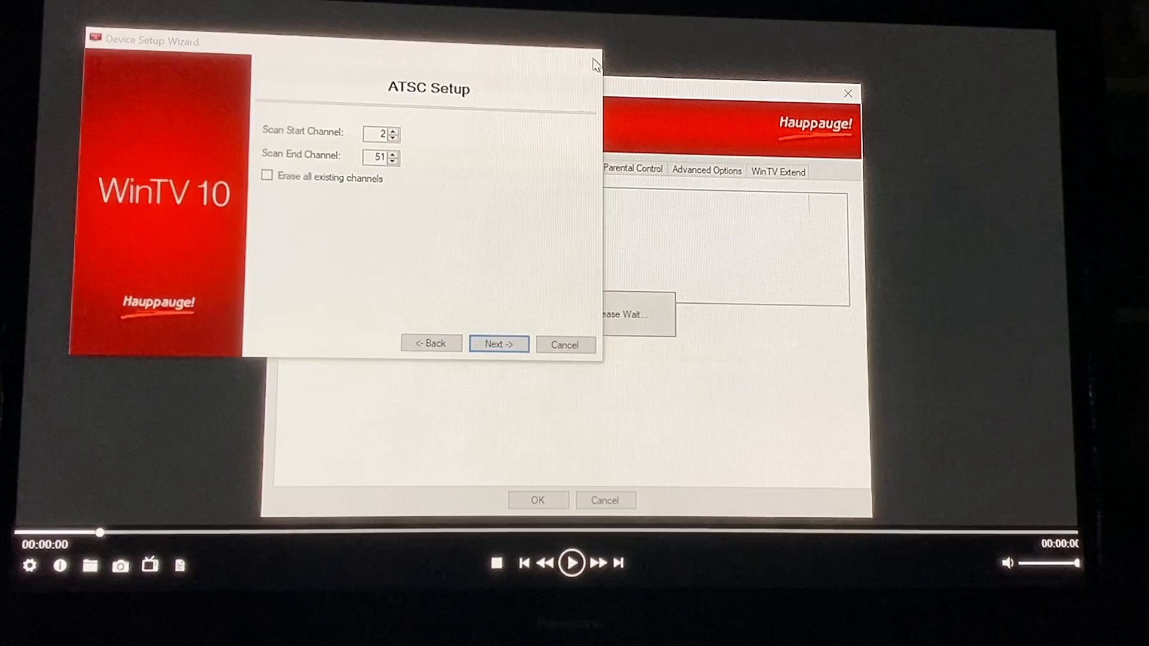
pyautogui.click(499, 344)
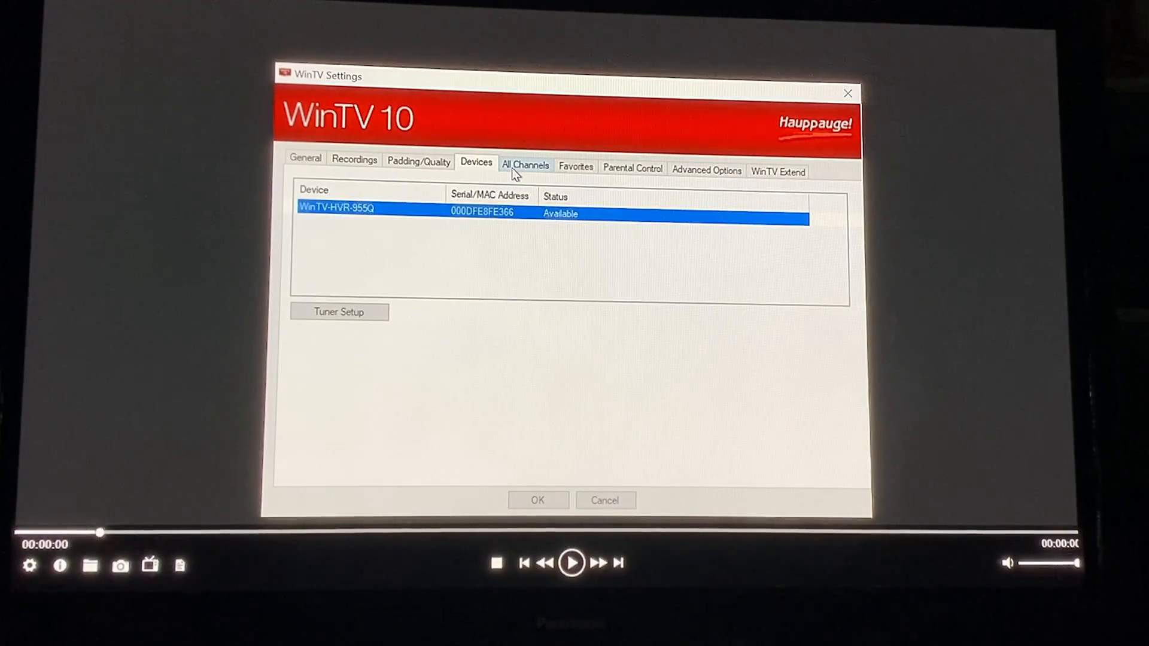
# Browse the All Channels list of scanned ATSC channels 2.2 through 21.x
pyautogui.click(525, 164)
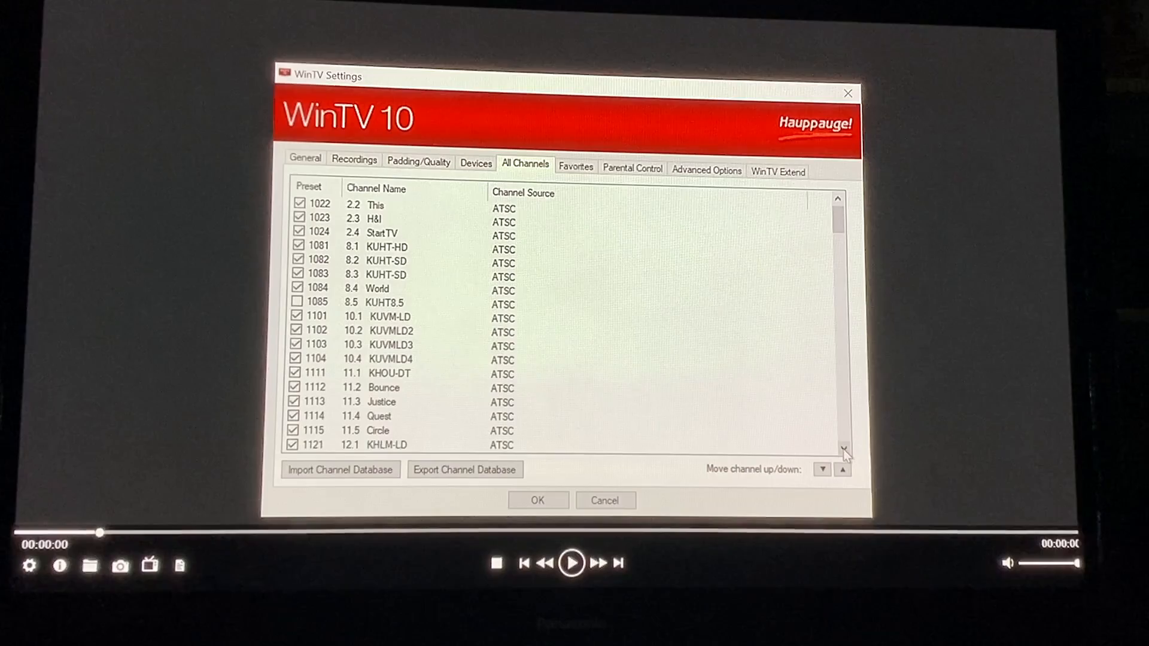
pyautogui.scroll(-3)
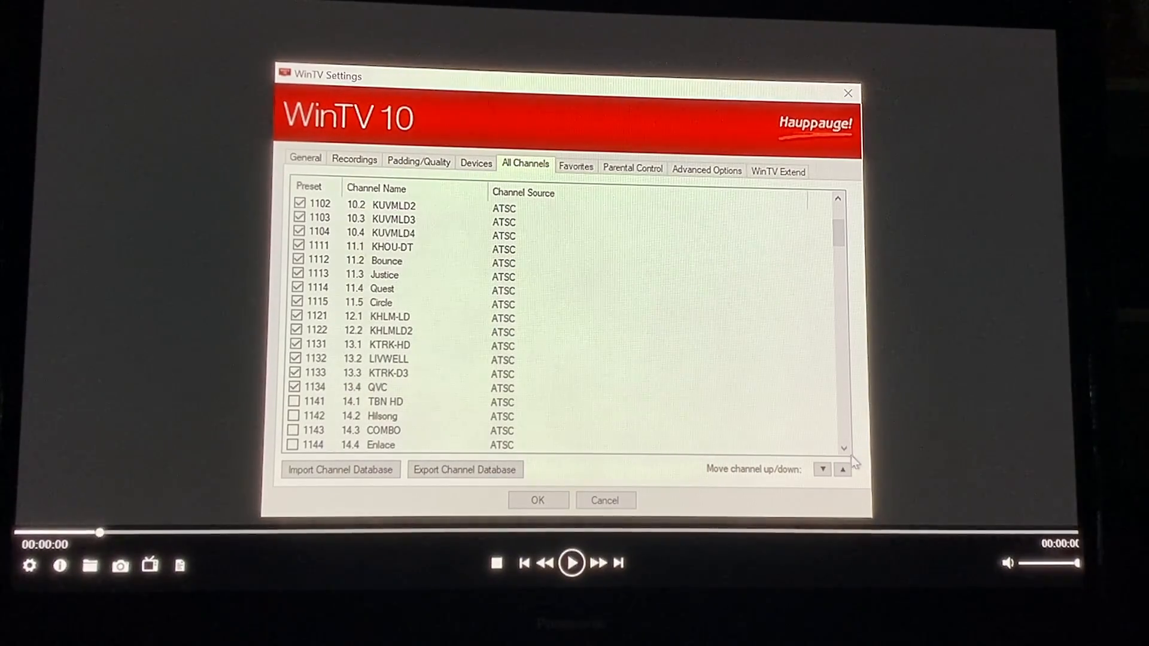
pyautogui.scroll(-3)
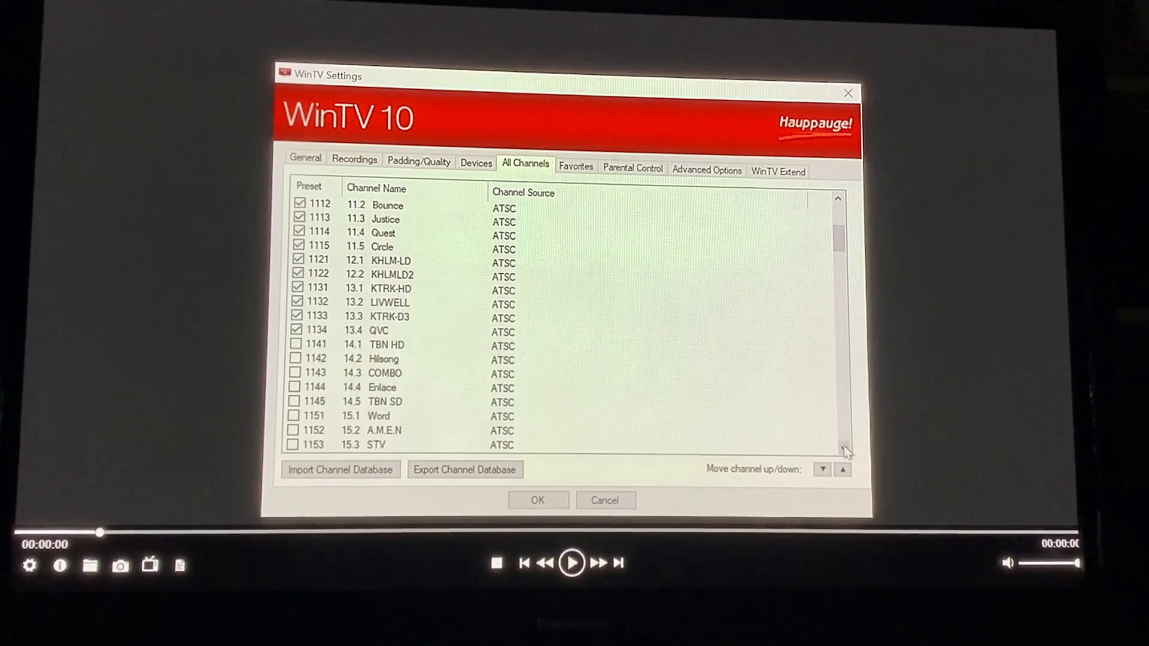
pyautogui.scroll(-3)
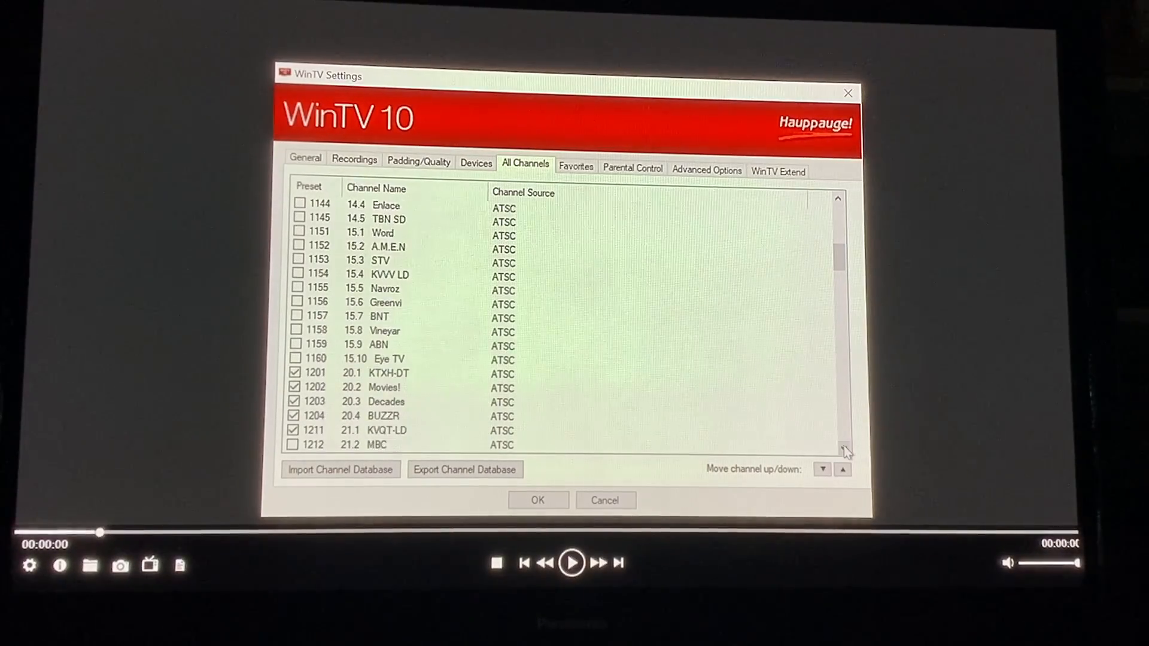
pyautogui.scroll(-3)
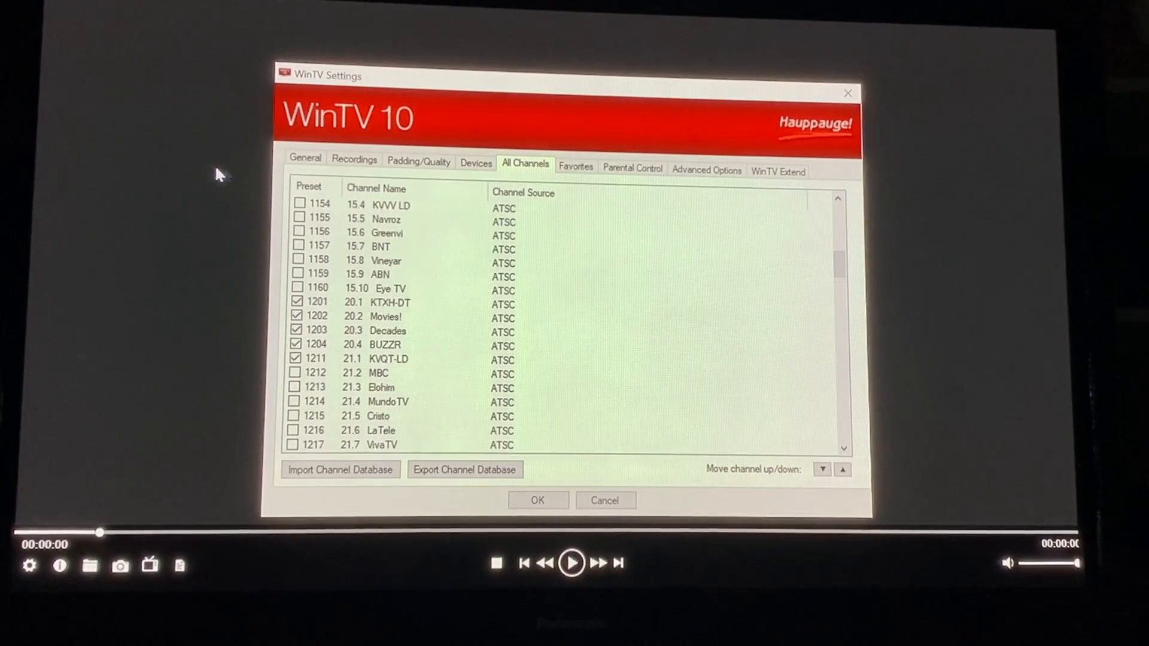
# Confirm recordings save to E:\OTA Recordings, then return to Devices and close settings
pyautogui.click(353, 158)
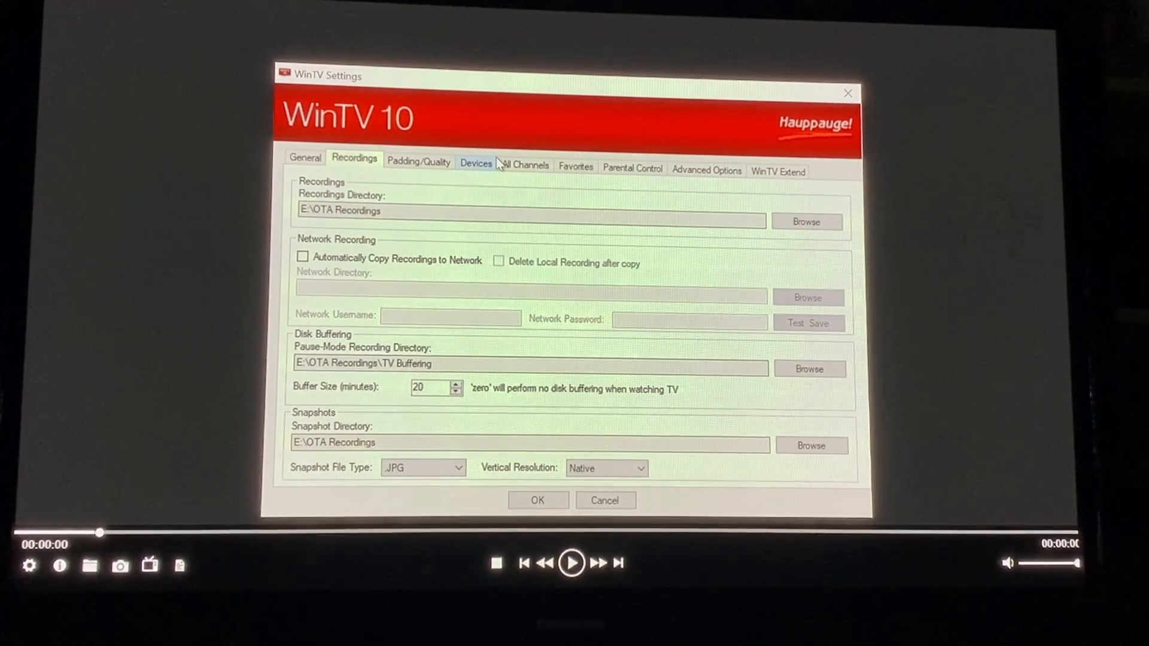
pyautogui.click(474, 164)
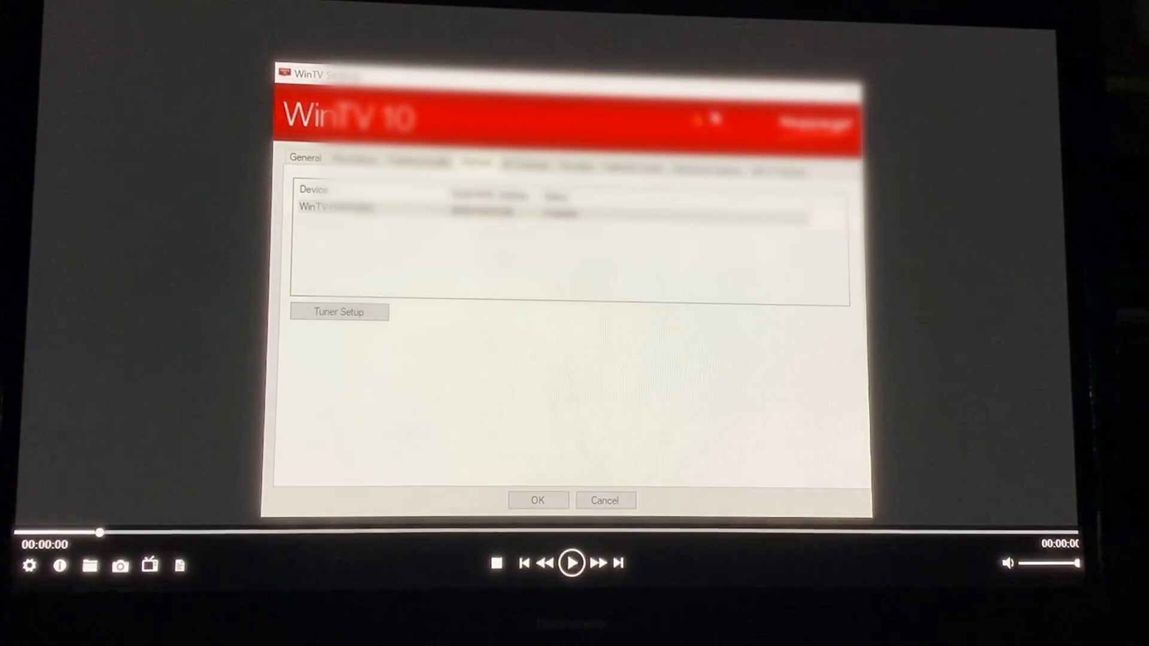
pyautogui.click(538, 501)
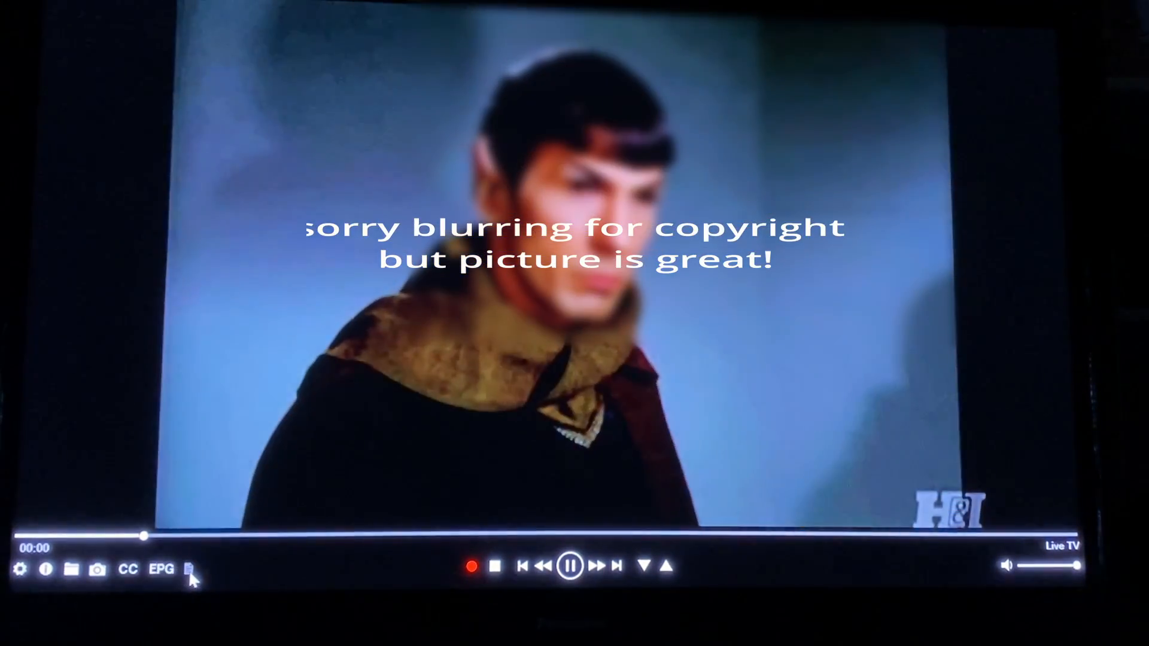
# Bring up the main menu over the live H&I broadcast
pyautogui.click(190, 571)
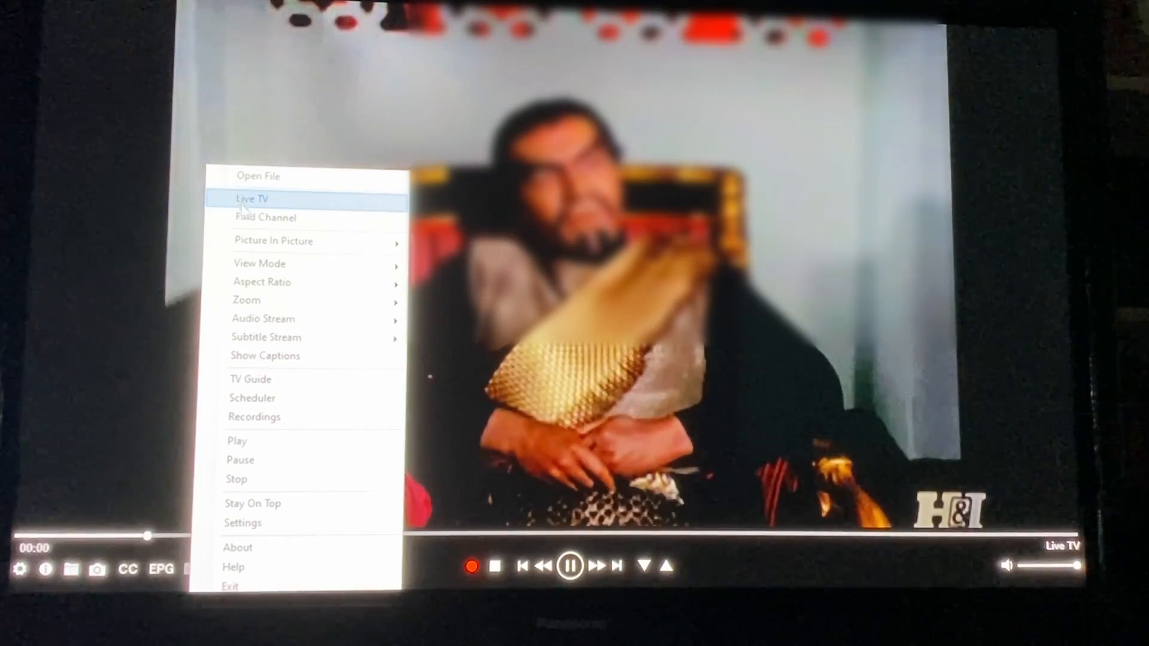
# Open the Scheduler to view pending Star Trek: The Next Generation and NBA recordings
pyautogui.click(251, 199)
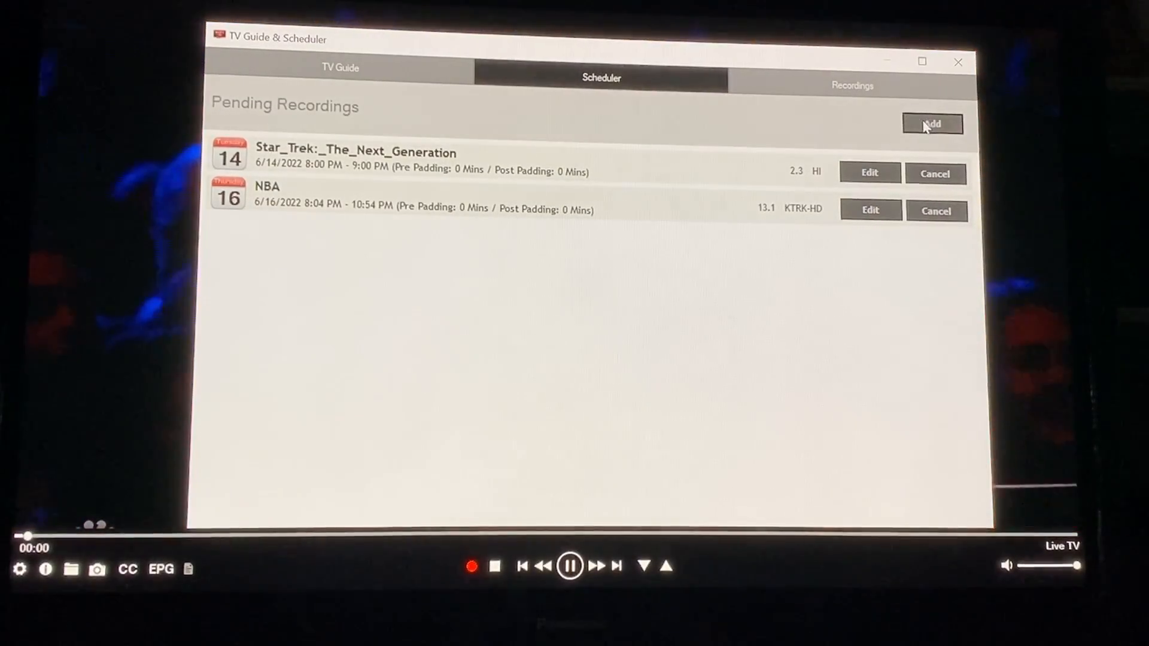
# Close the TV Guide & Scheduler to return to The Bellas Podcast on live TV
pyautogui.click(931, 123)
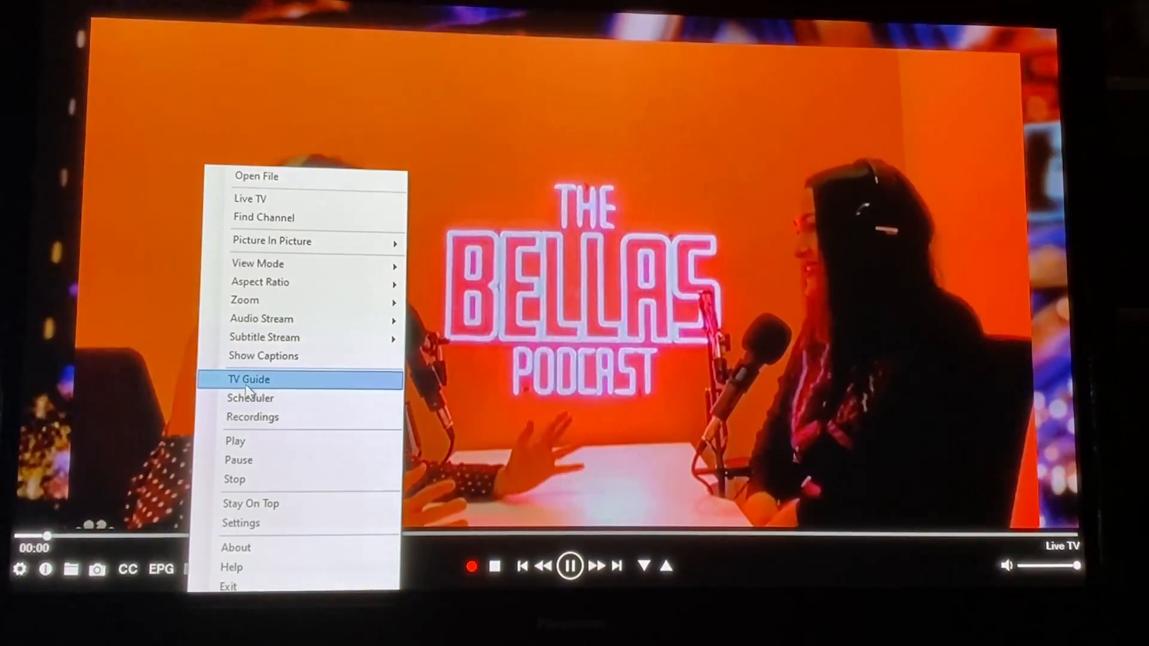
pyautogui.moveTo(155, 576)
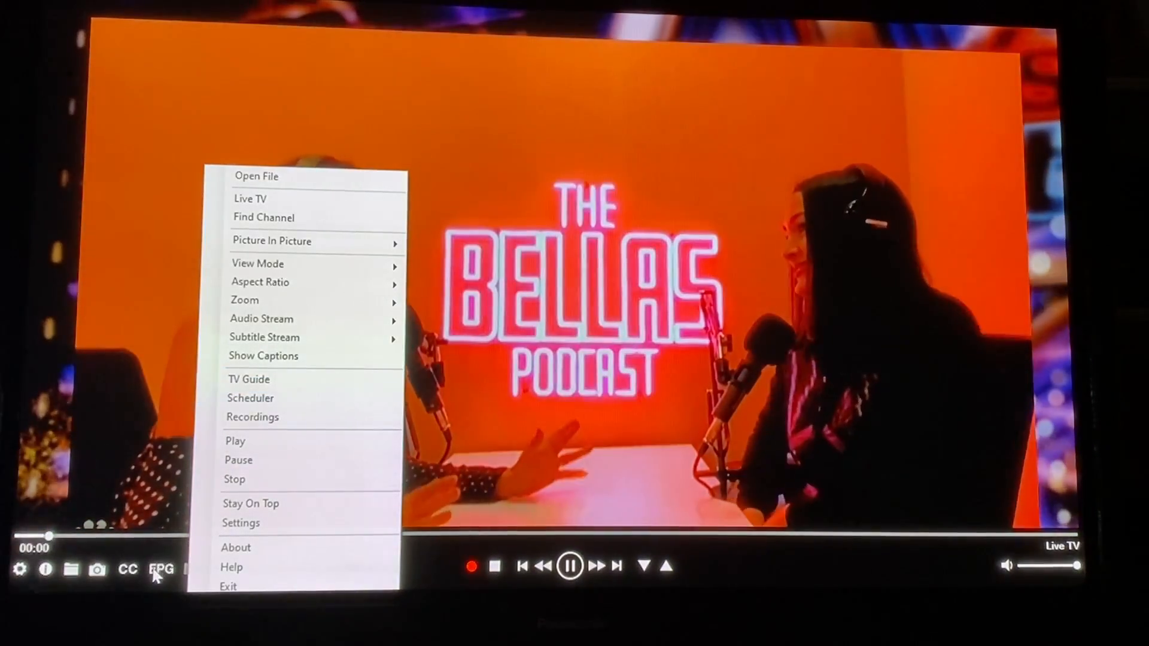
# Open the EPG guide for Tuesday, June 14, 2022 and scroll through channels 2.1–21.8
pyautogui.click(248, 379)
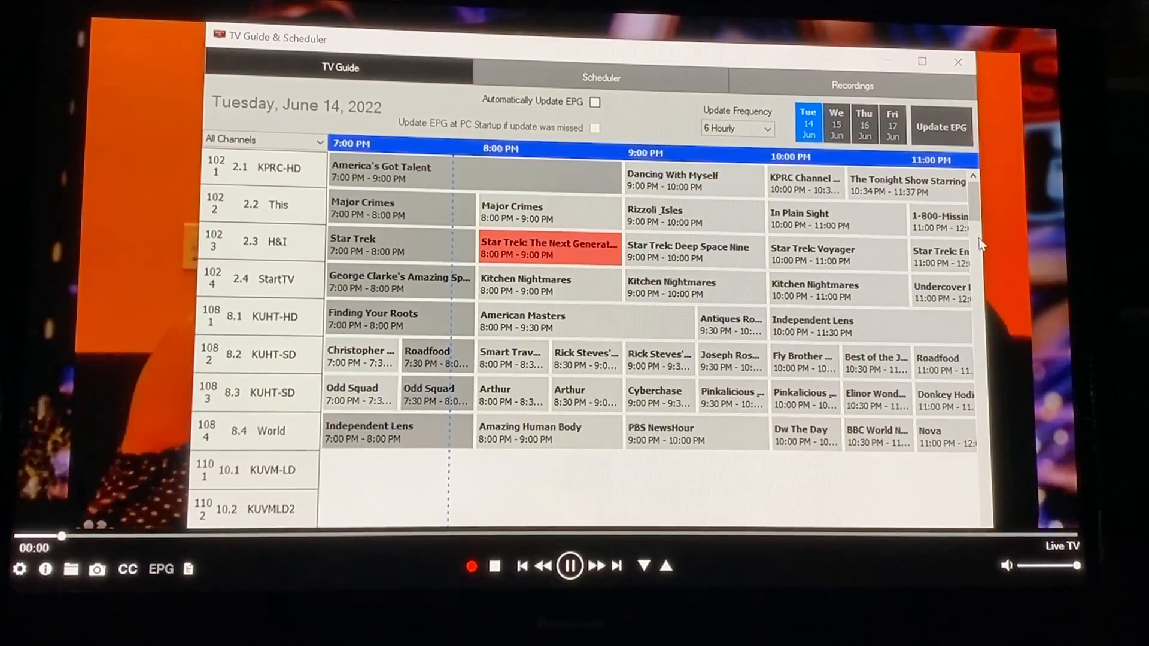
pyautogui.scroll(-3)
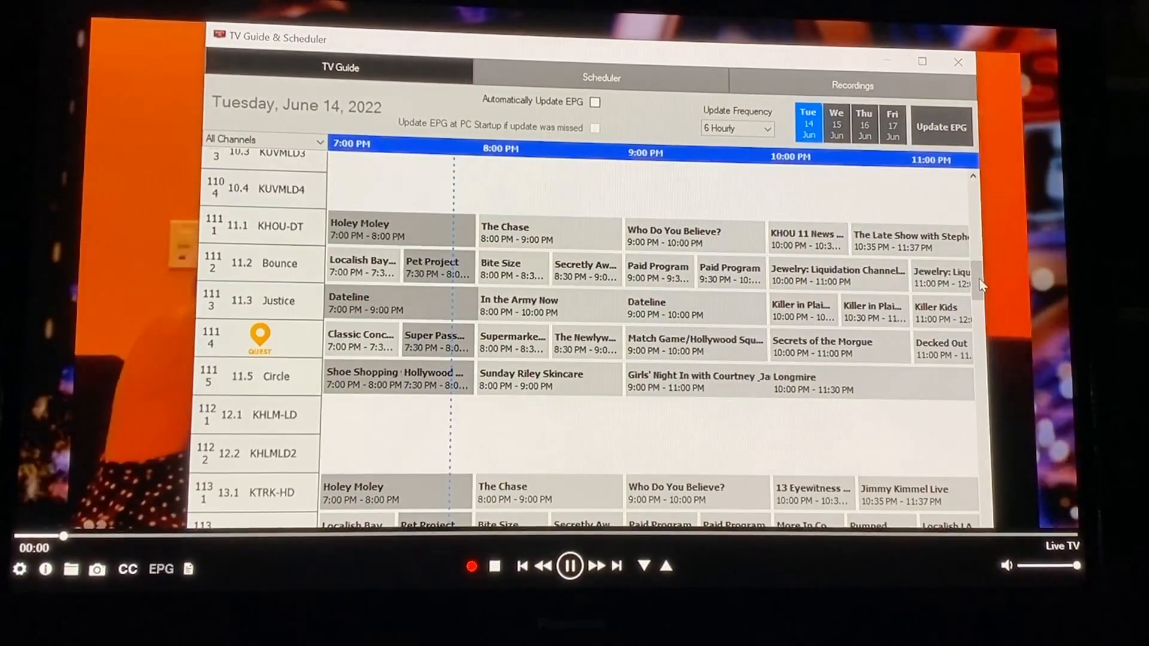
pyautogui.scroll(-3)
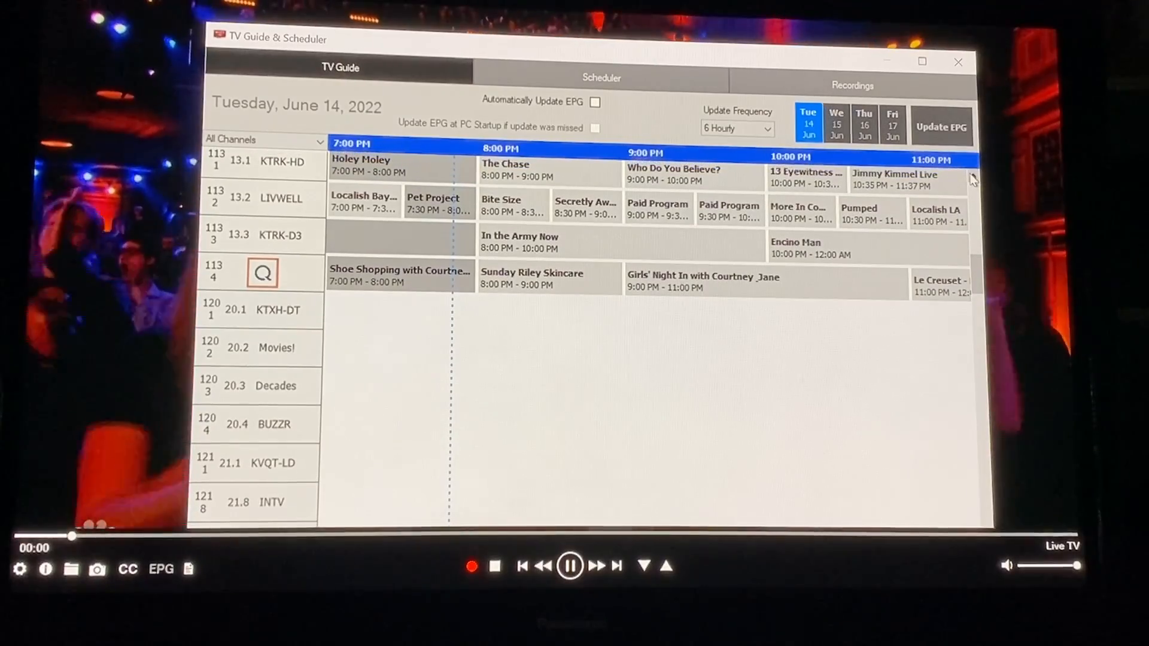
# Mark Encino Man (June 14, 10 PM) for recording, then cancel it in Show Details
pyautogui.click(810, 248)
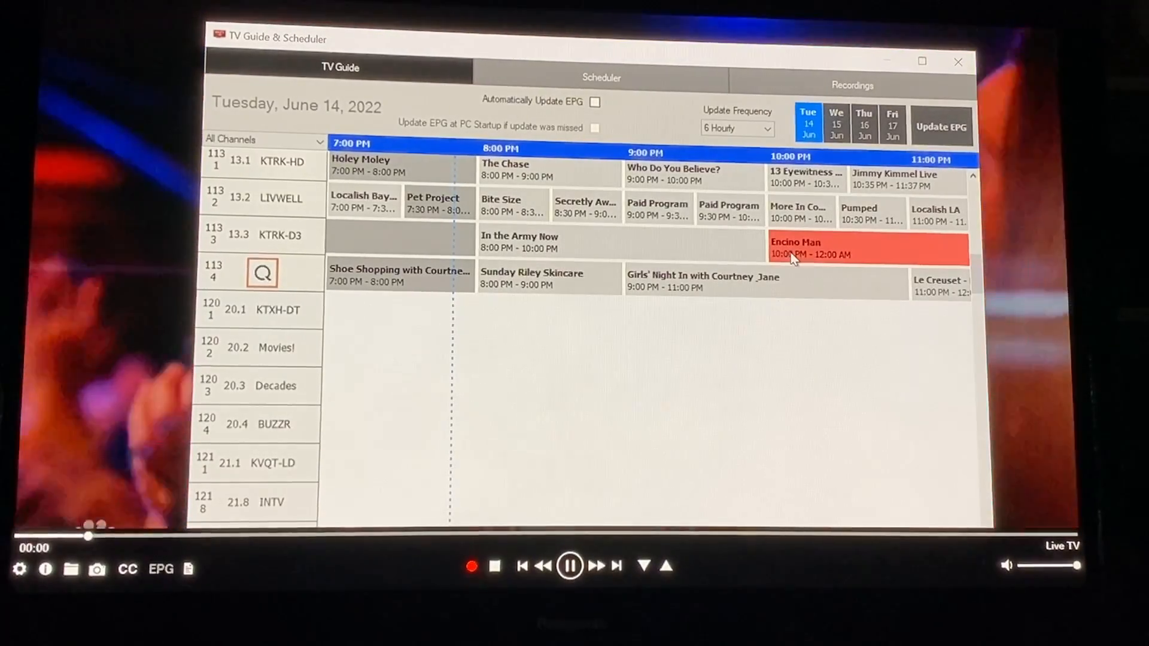
pyautogui.click(868, 248)
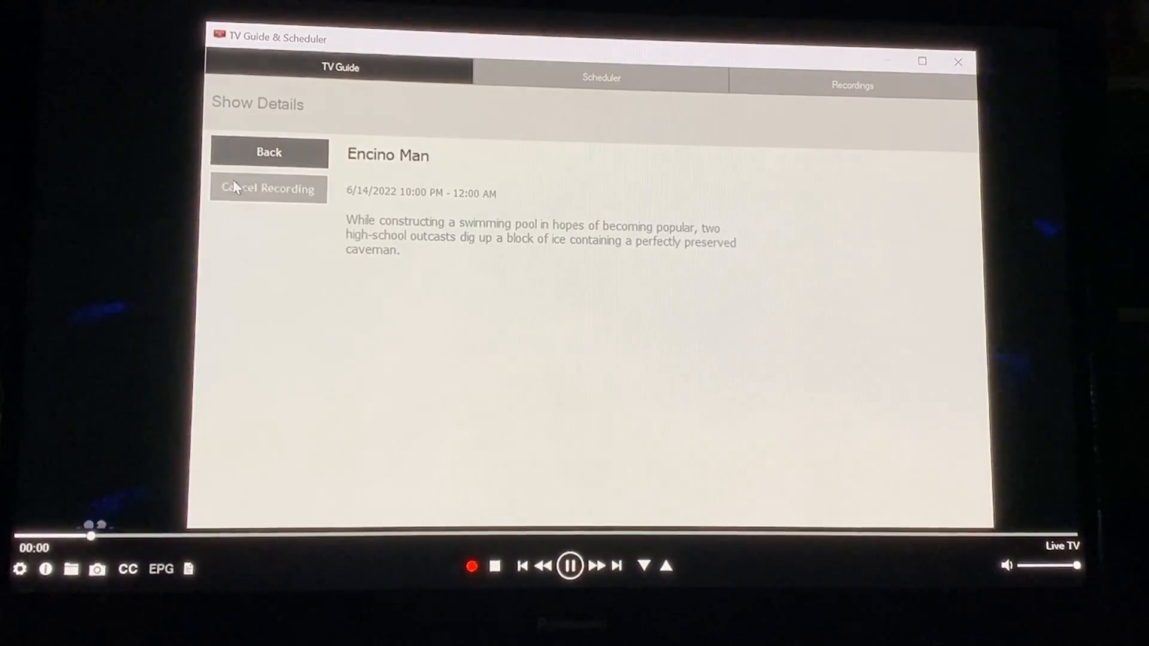
pyautogui.click(268, 152)
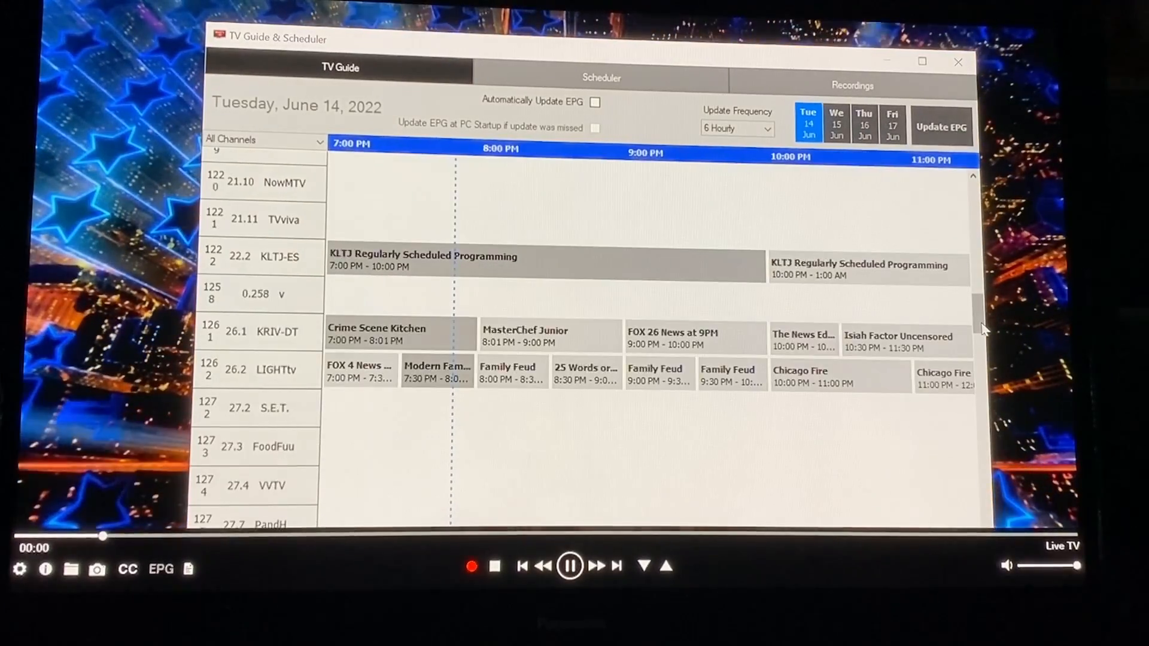
pyautogui.scroll(-3)
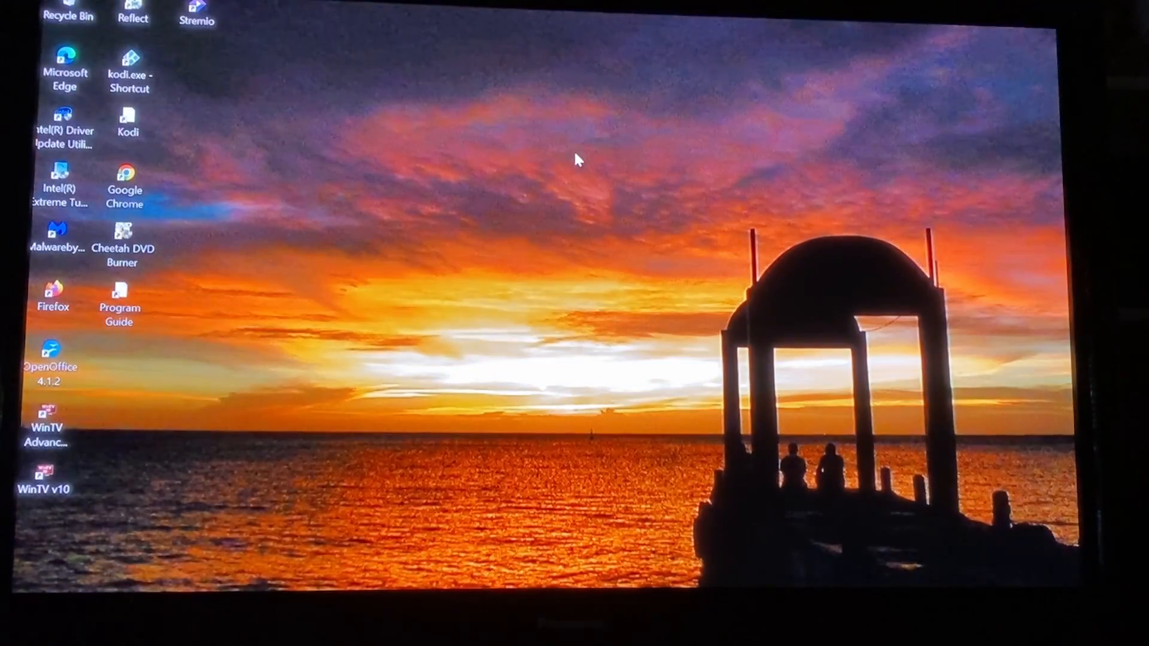
pyautogui.moveTo(203, 395)
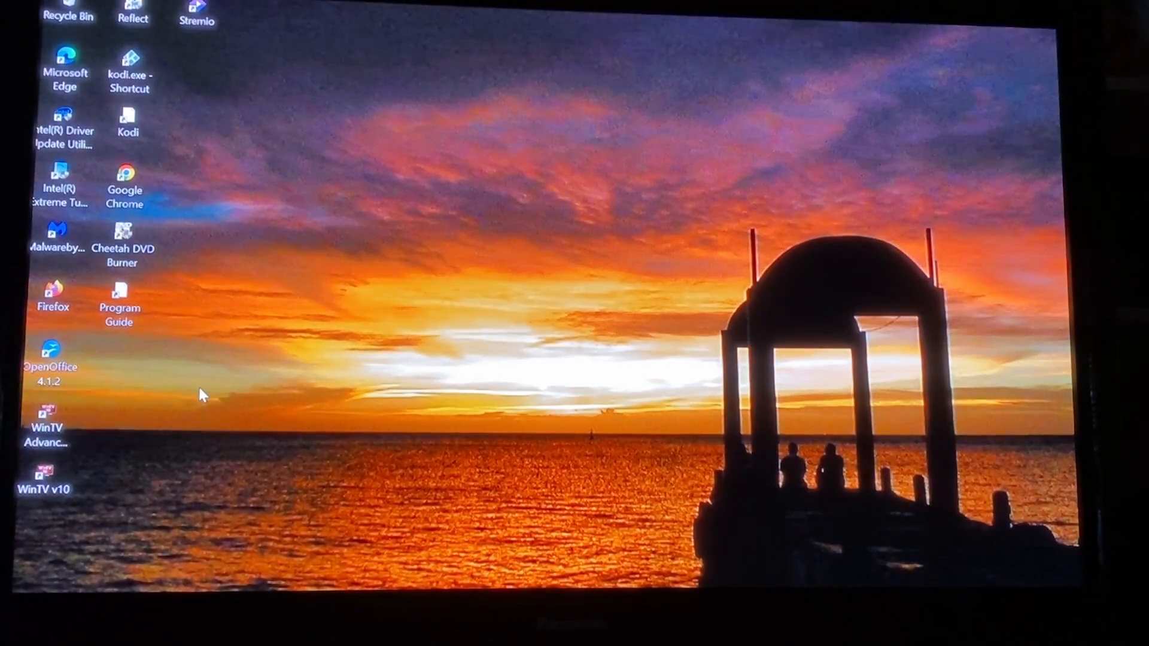
pyautogui.moveTo(203, 388)
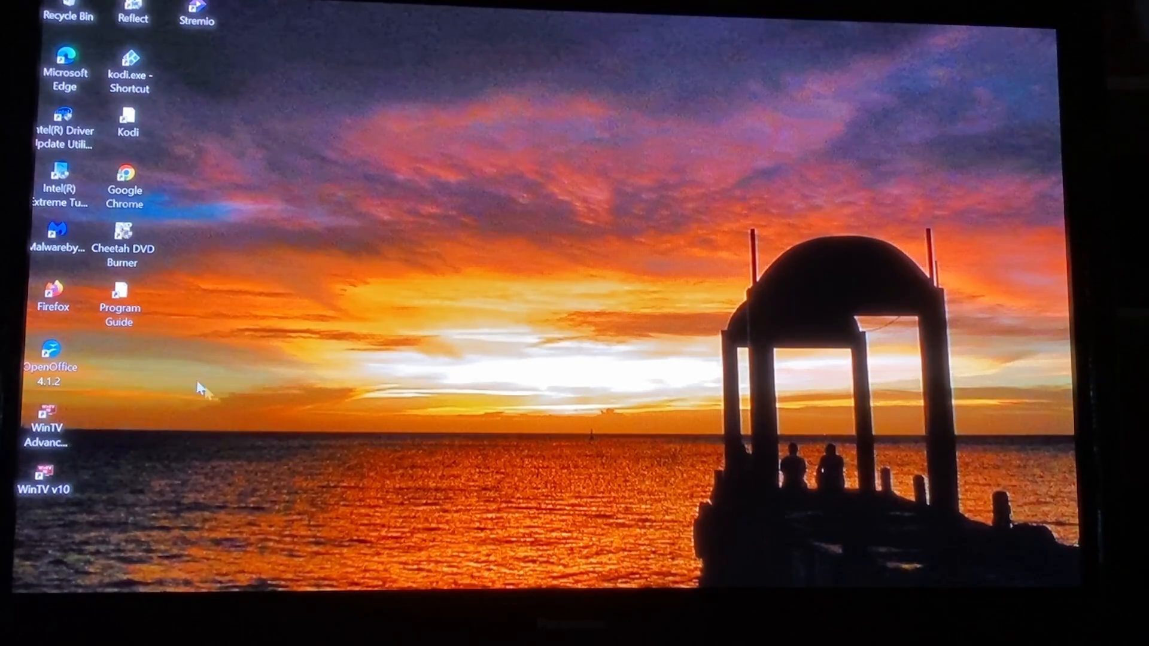
# Open the titantv.com Program Guide desktop shortcut in the browser
pyautogui.click(119, 304)
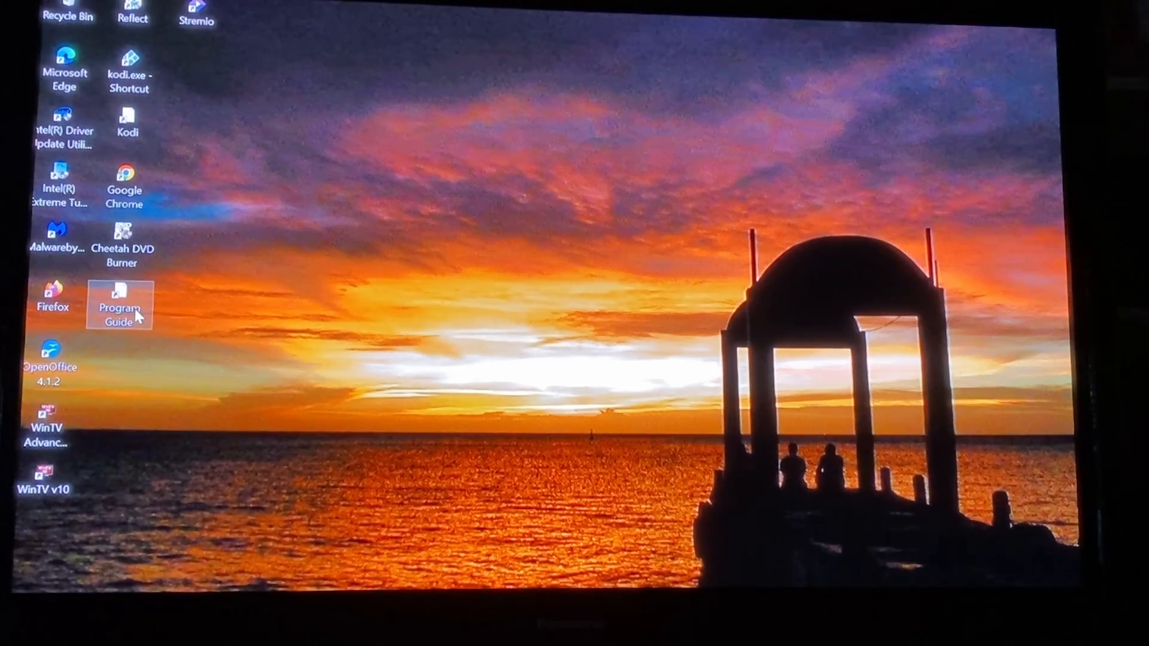
pyautogui.moveTo(121, 304)
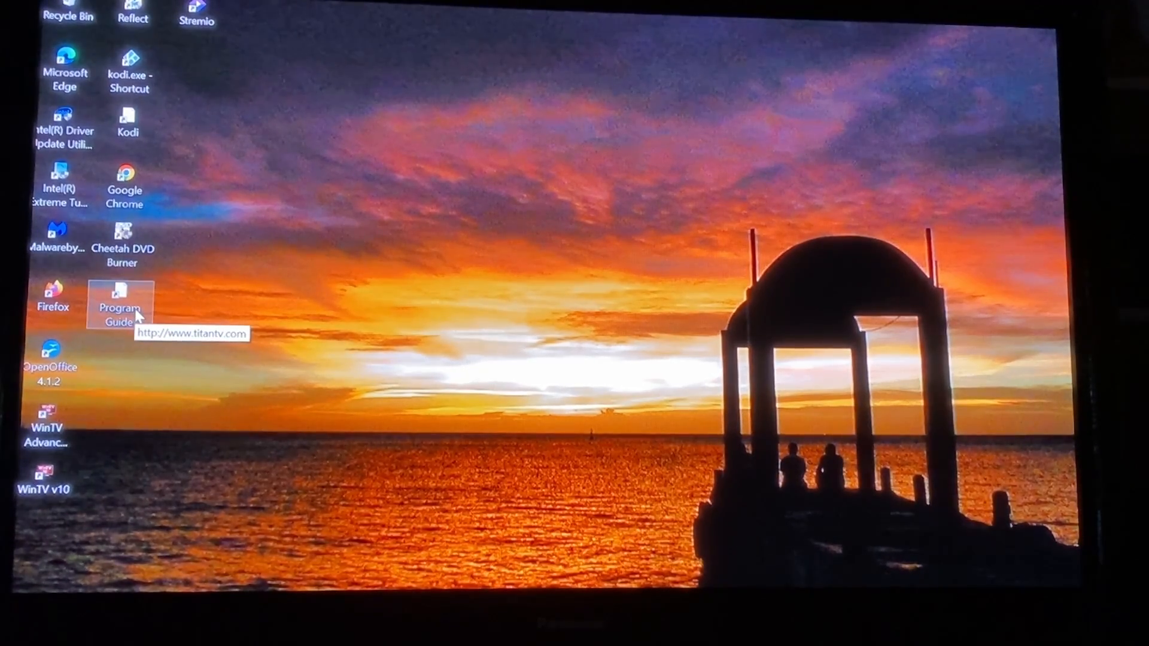
pyautogui.doubleClick(119, 301)
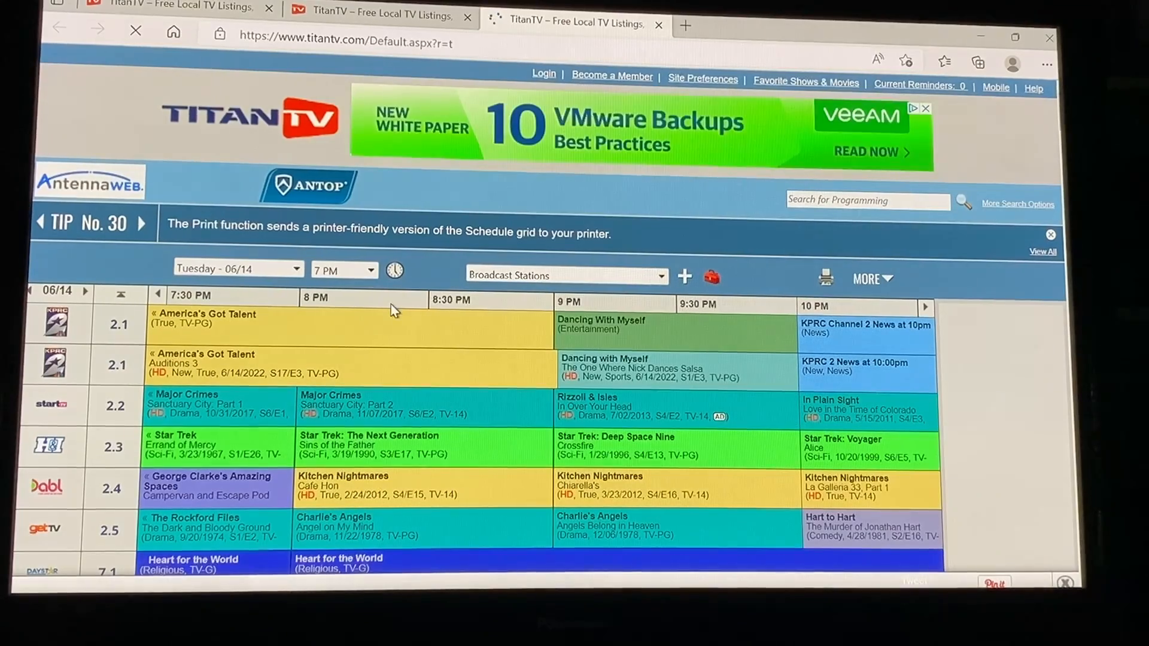
pyautogui.moveTo(992, 399)
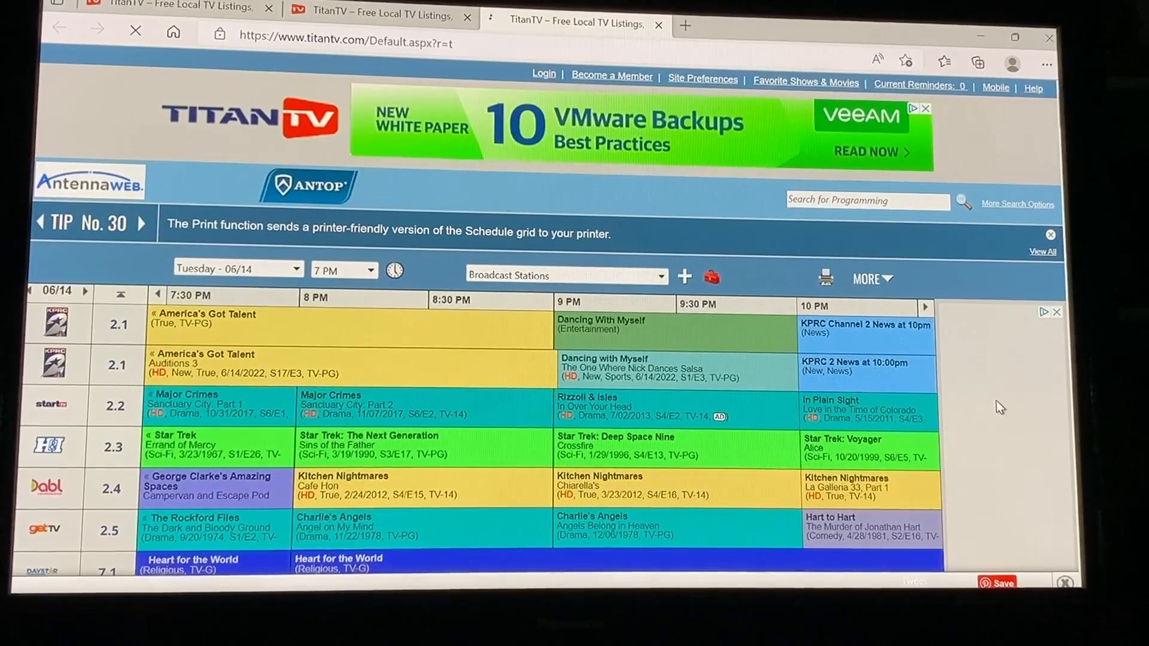
pyautogui.moveTo(922, 454)
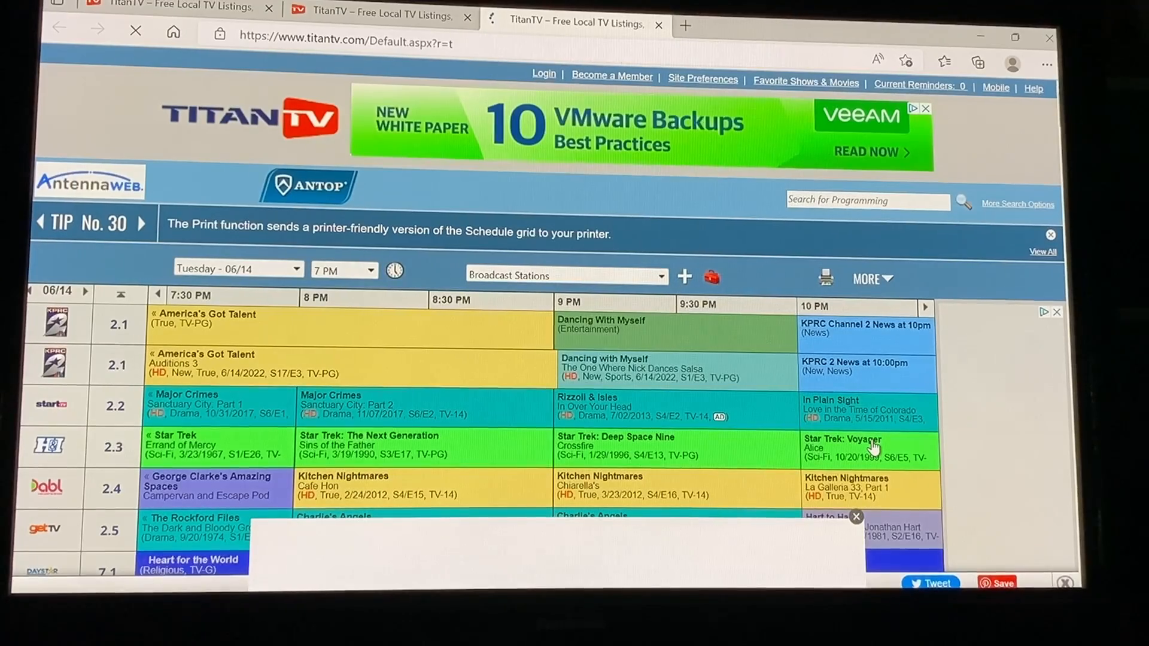
pyautogui.doubleClick(863, 438)
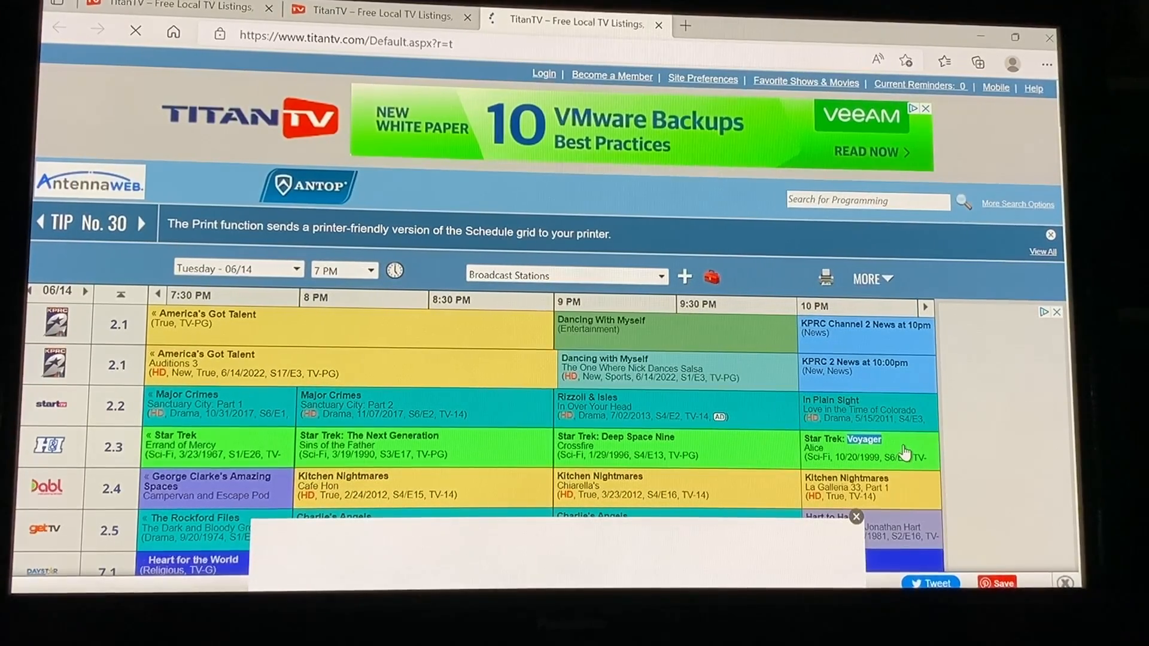
pyautogui.click(865, 447)
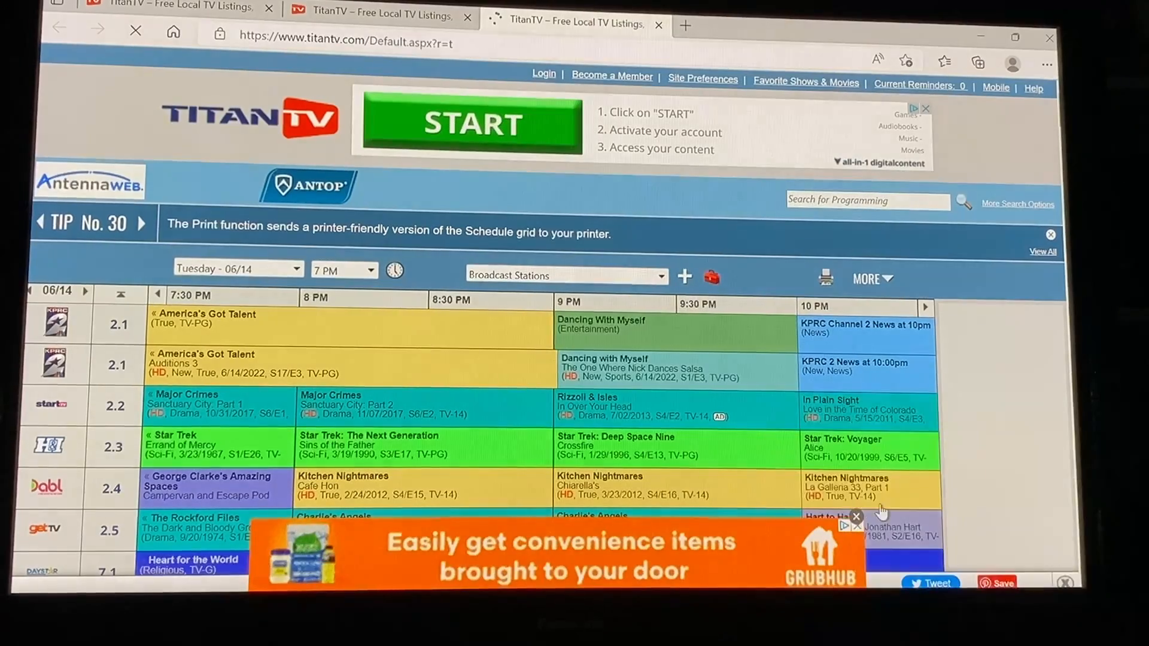
# Record Star Trek: Voyager on channel 2.3 and check its .tvpi download
pyautogui.click(856, 516)
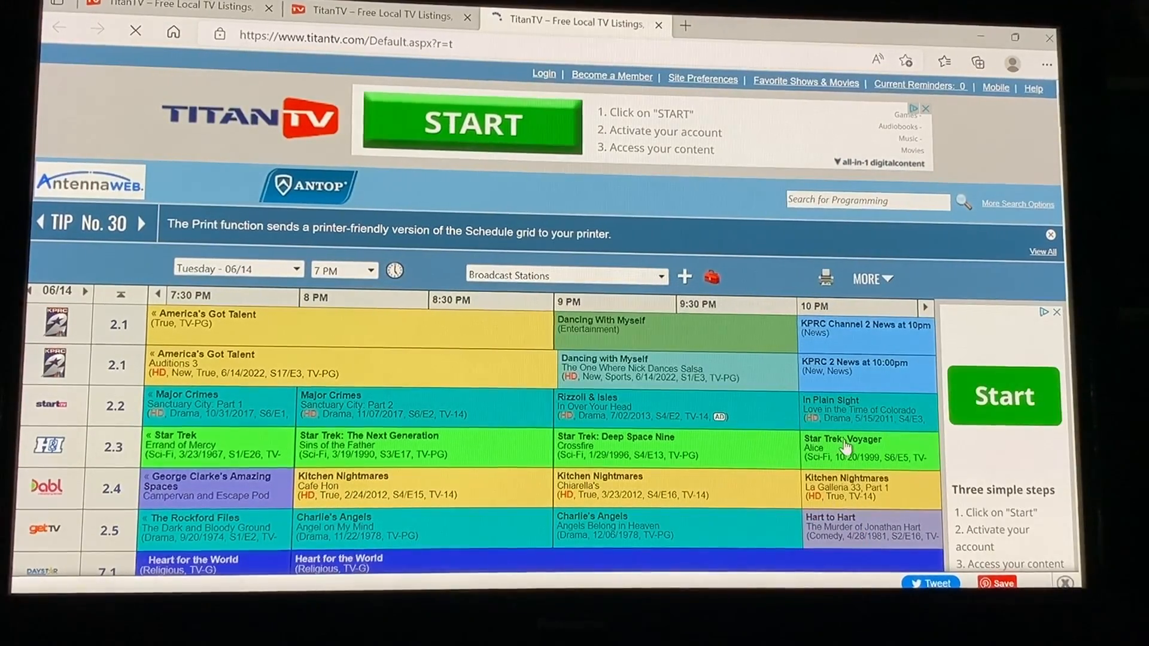
pyautogui.click(843, 443)
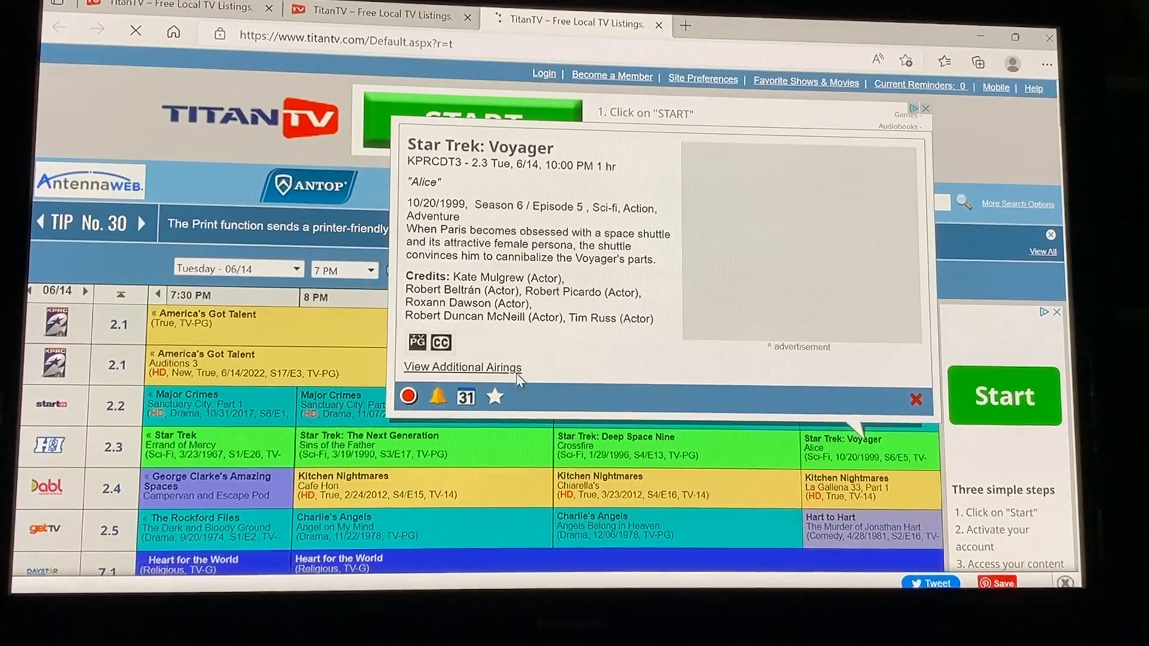
pyautogui.click(349, 406)
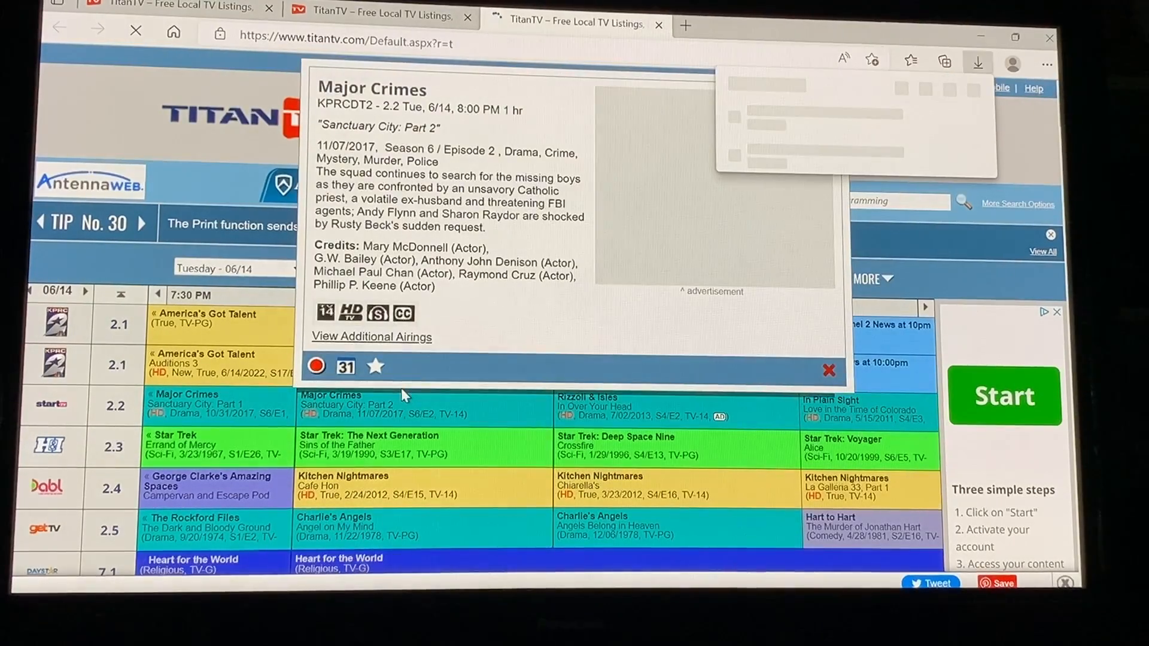
pyautogui.click(977, 62)
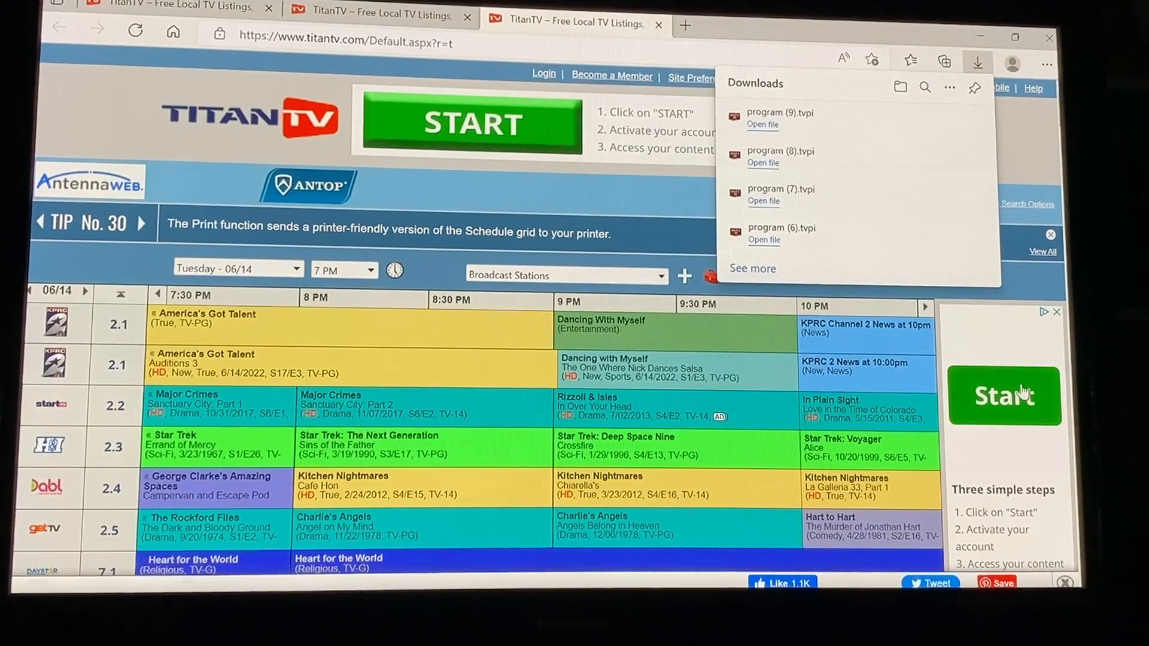
pyautogui.moveTo(1024, 485)
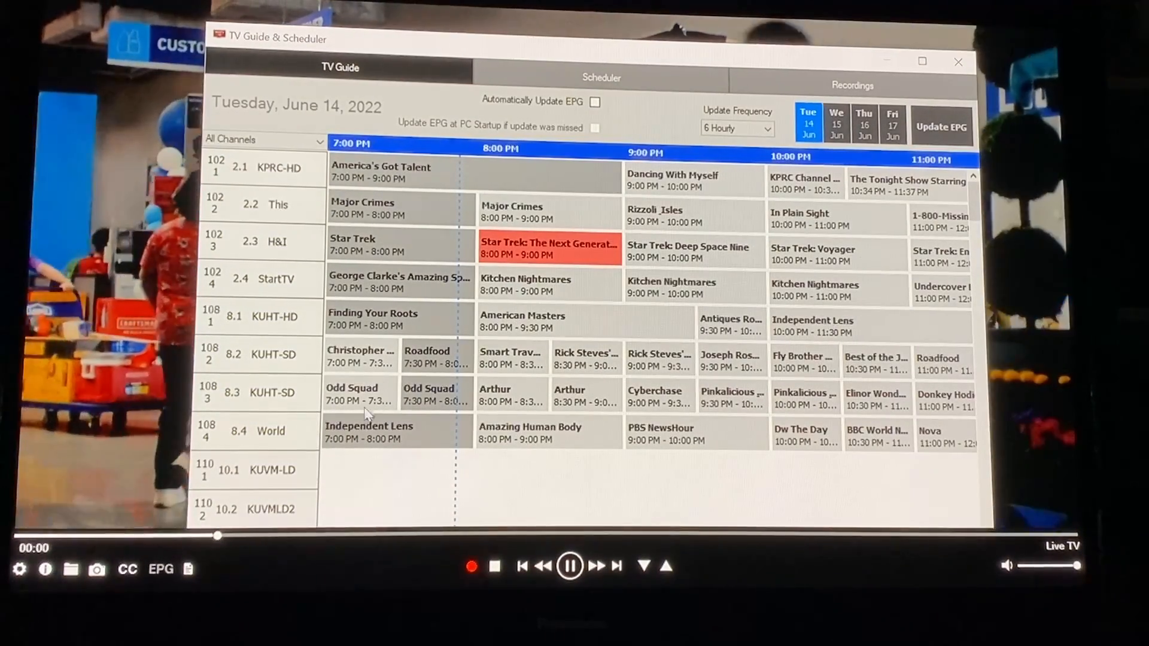
# Watch America's Got Talent from its TV Guide show details
pyautogui.click(381, 172)
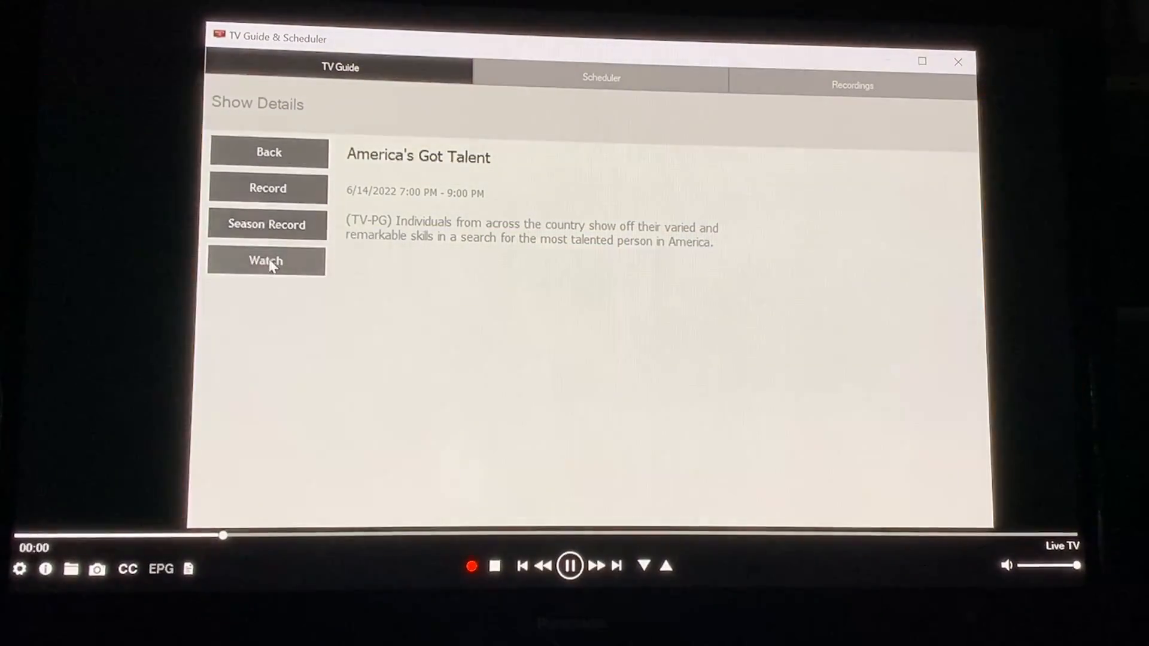
pyautogui.click(265, 261)
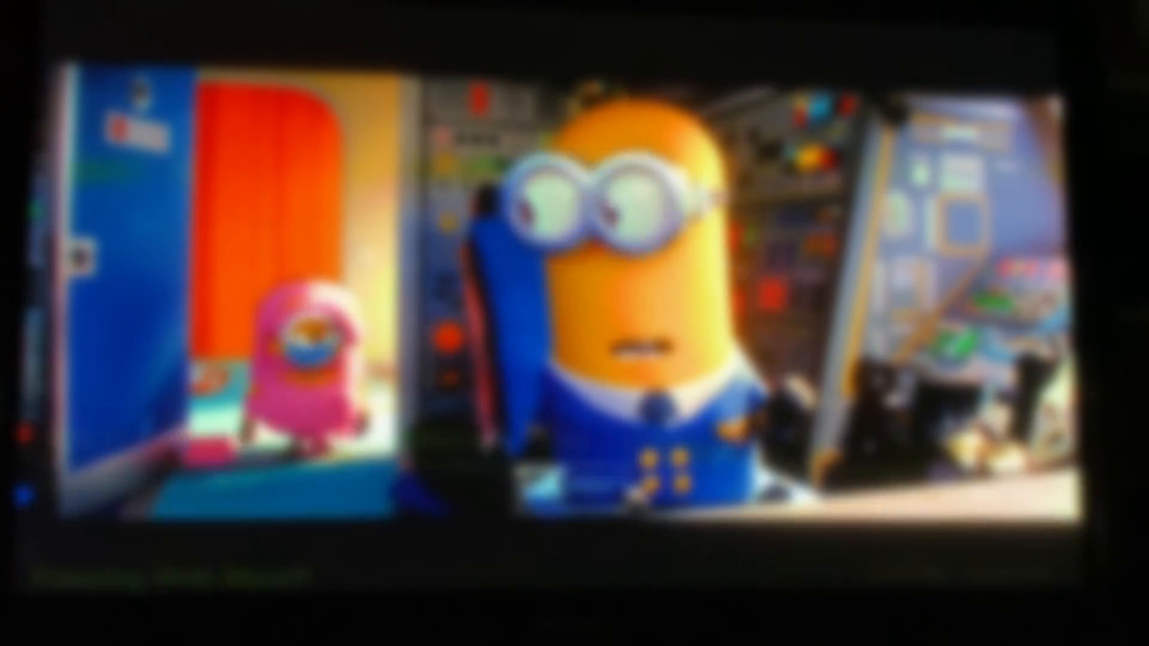